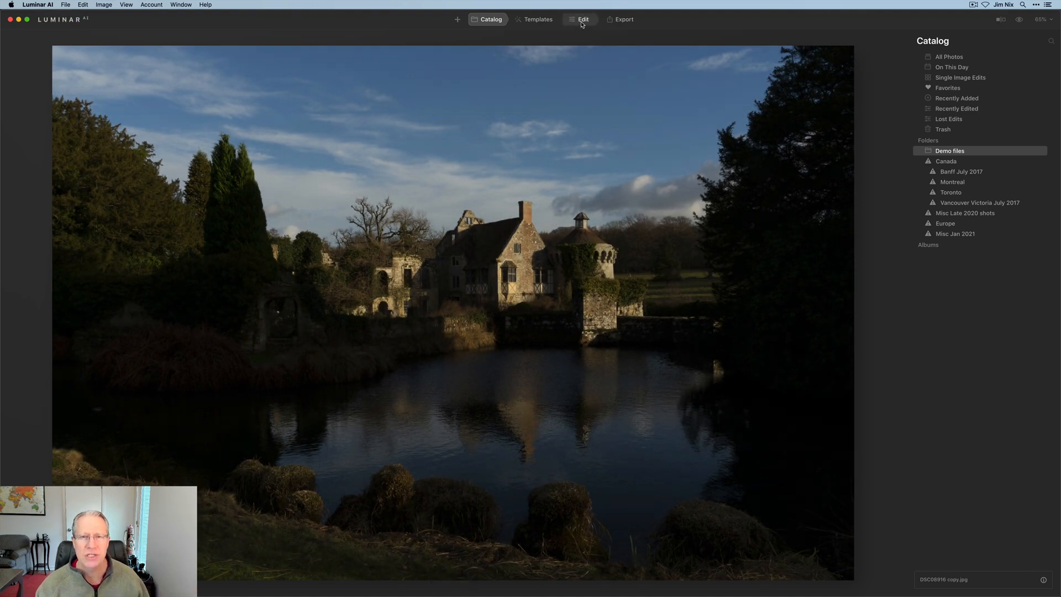
- Open the dark castle photo in Edit and boost Enhance Accent and Light
click(581, 19)
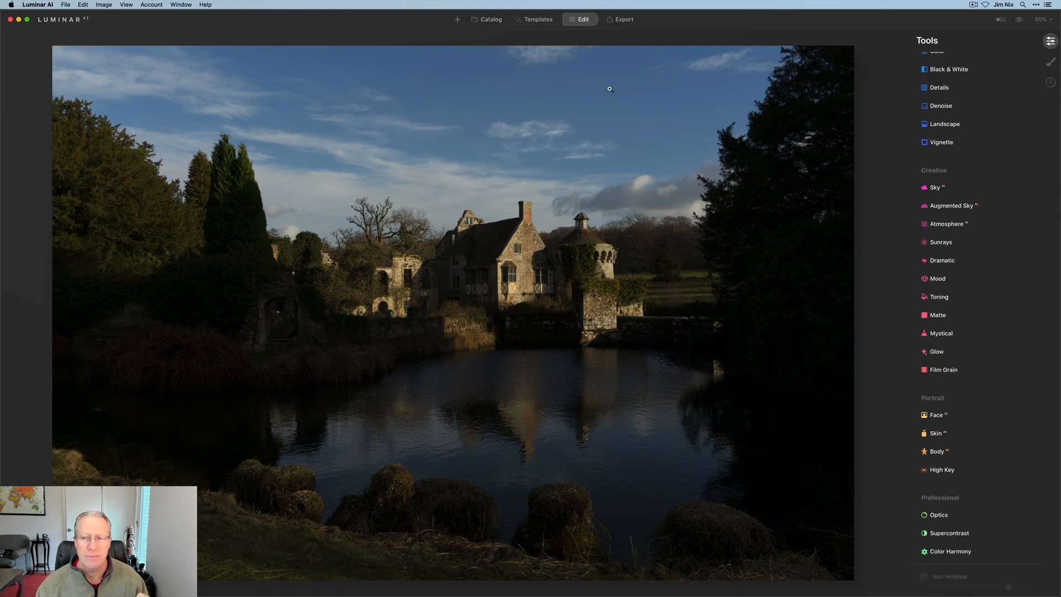
mouse_move(867, 188)
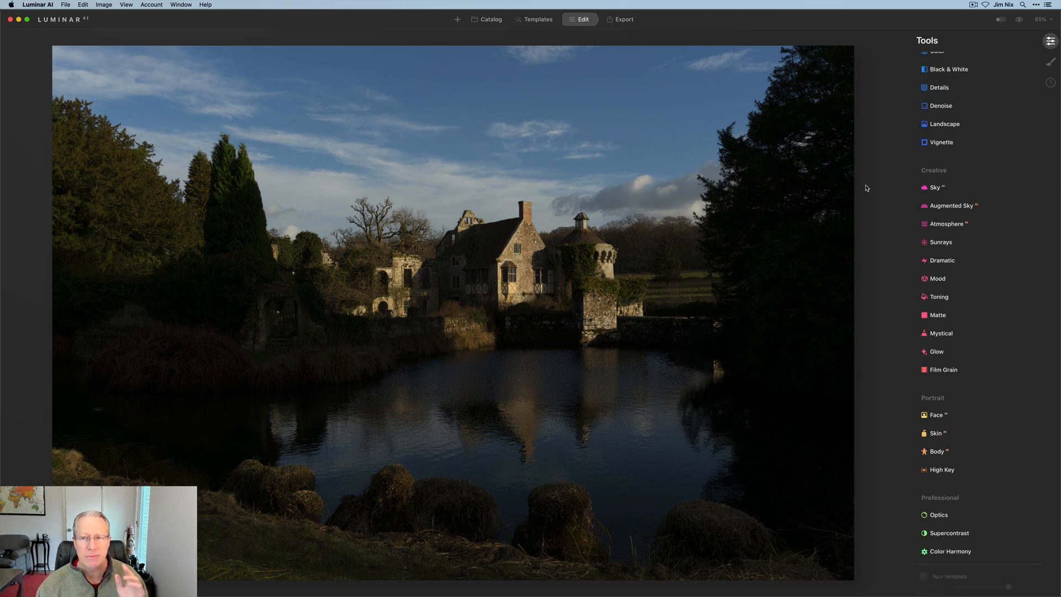
scroll(up, 3)
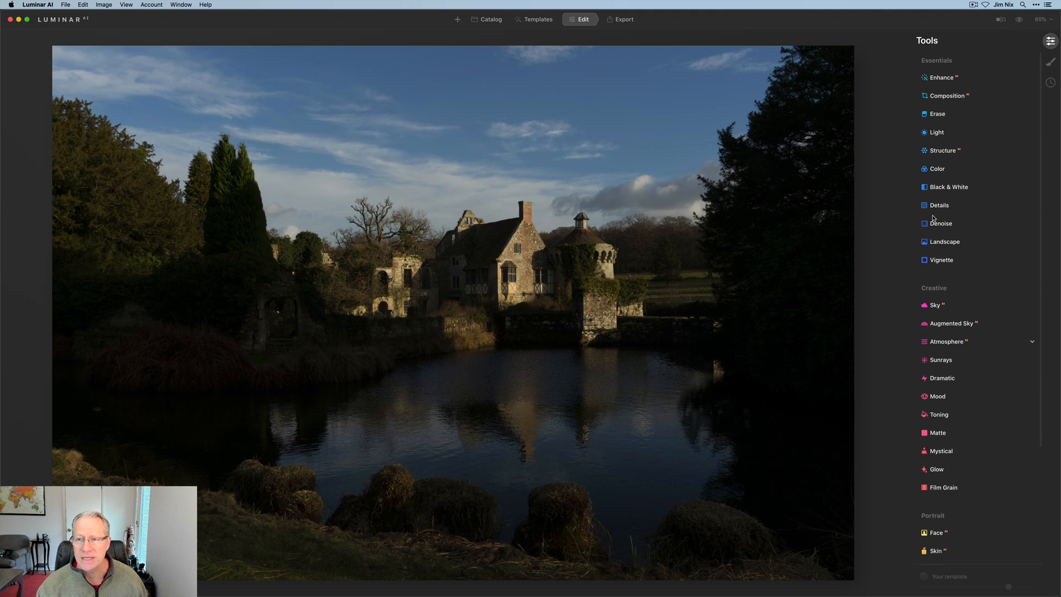
click(939, 77)
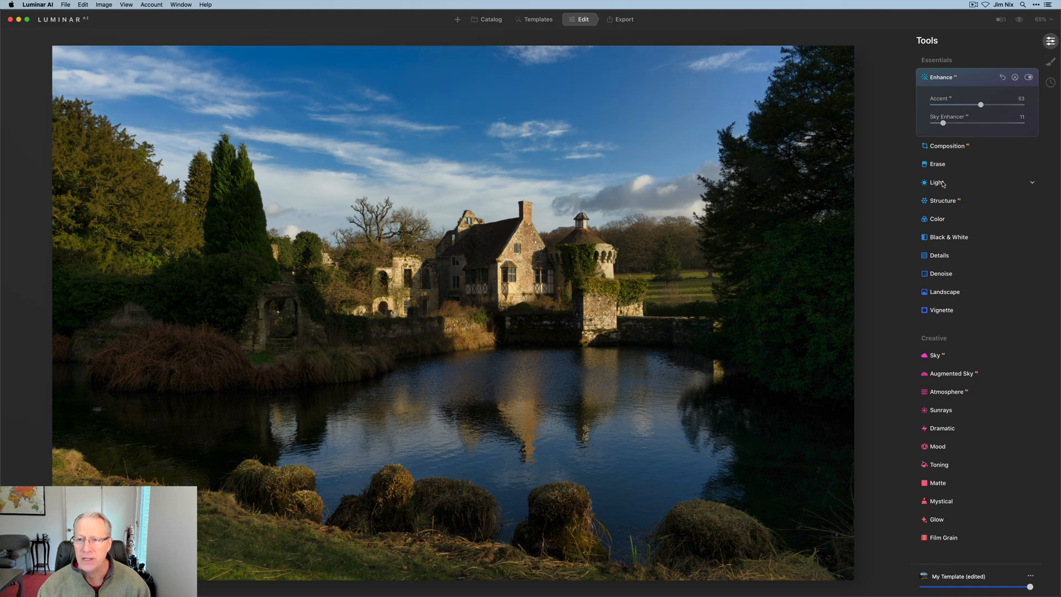
click(936, 182)
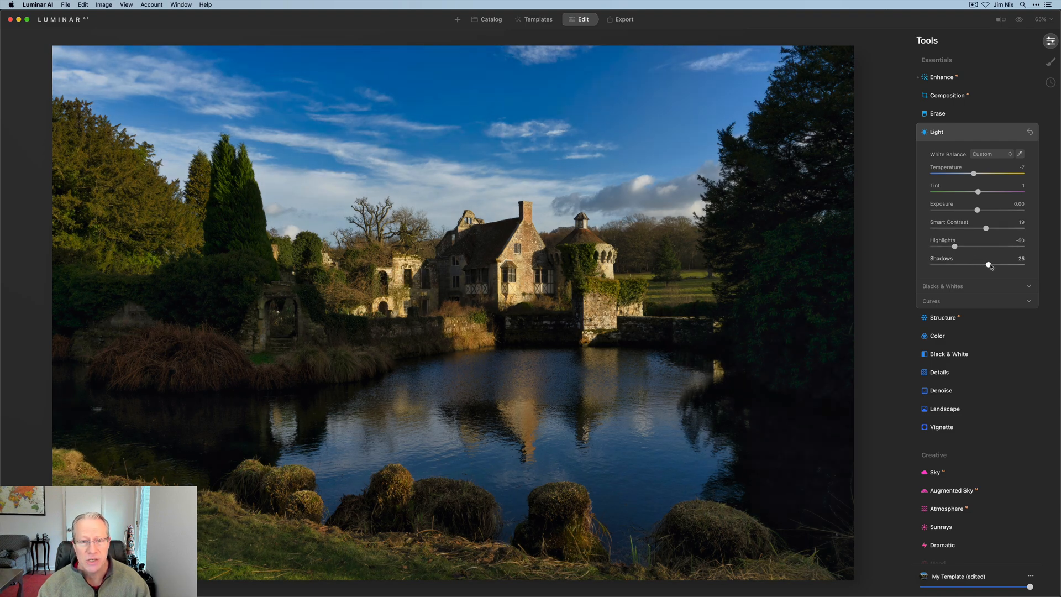
- Add Structure and Color vibrance, and lower HSL Yellow saturation
click(940, 317)
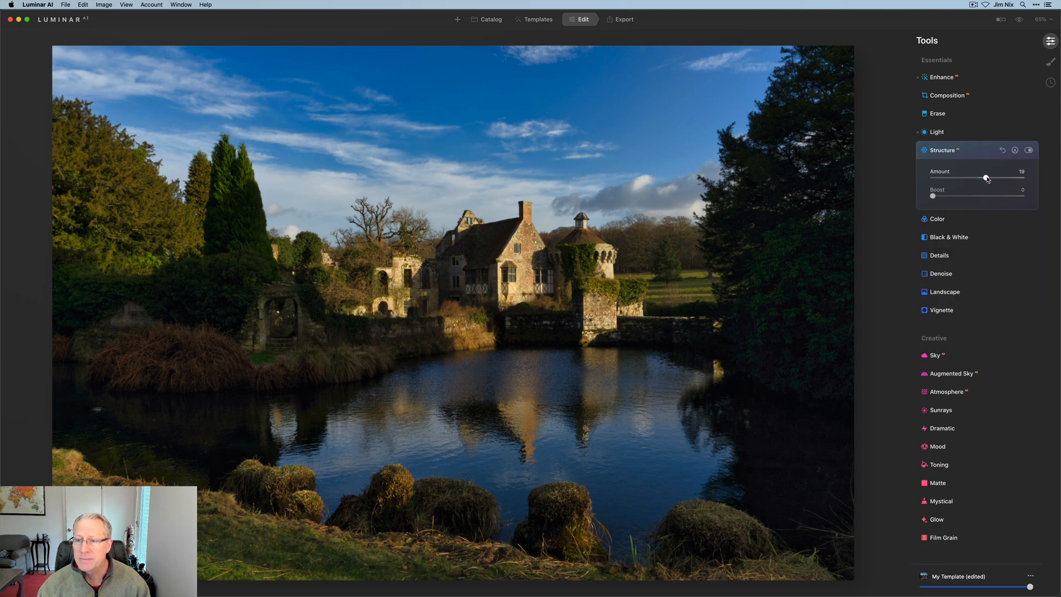
click(937, 219)
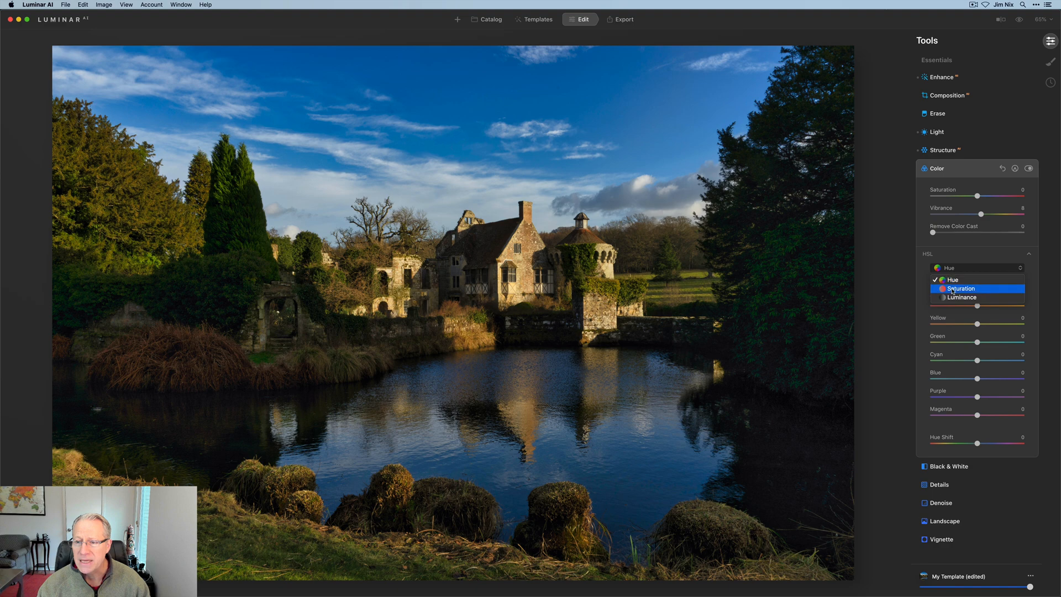
click(958, 289)
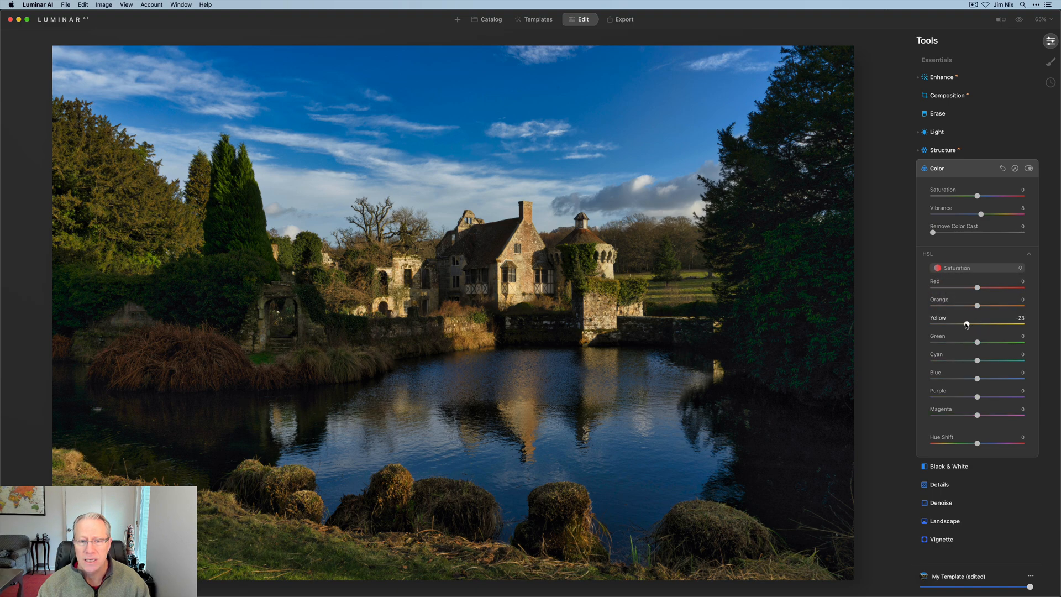
click(935, 132)
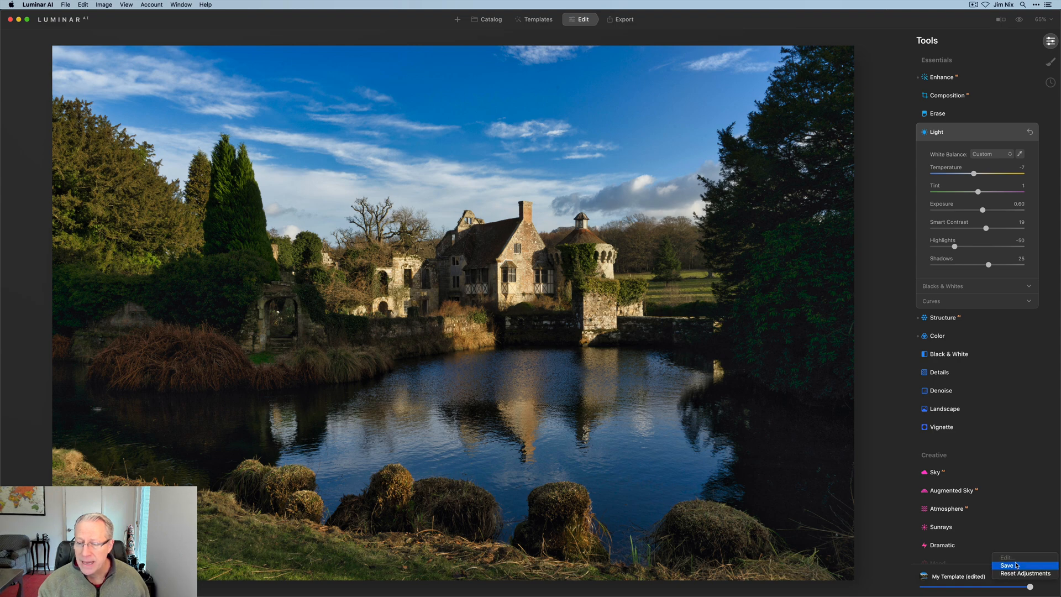
- Save the castle photo's adjustments as the template 'My Template edit 2'
click(1008, 564)
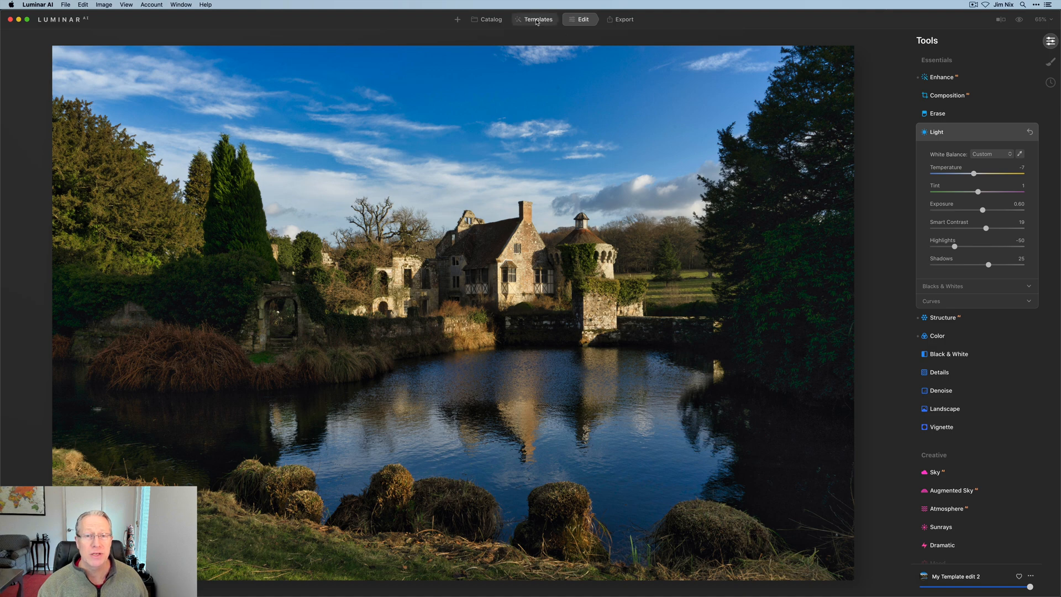
- Browse Templates, then expand My Templates in My Collection to find My Template edit 2
click(538, 19)
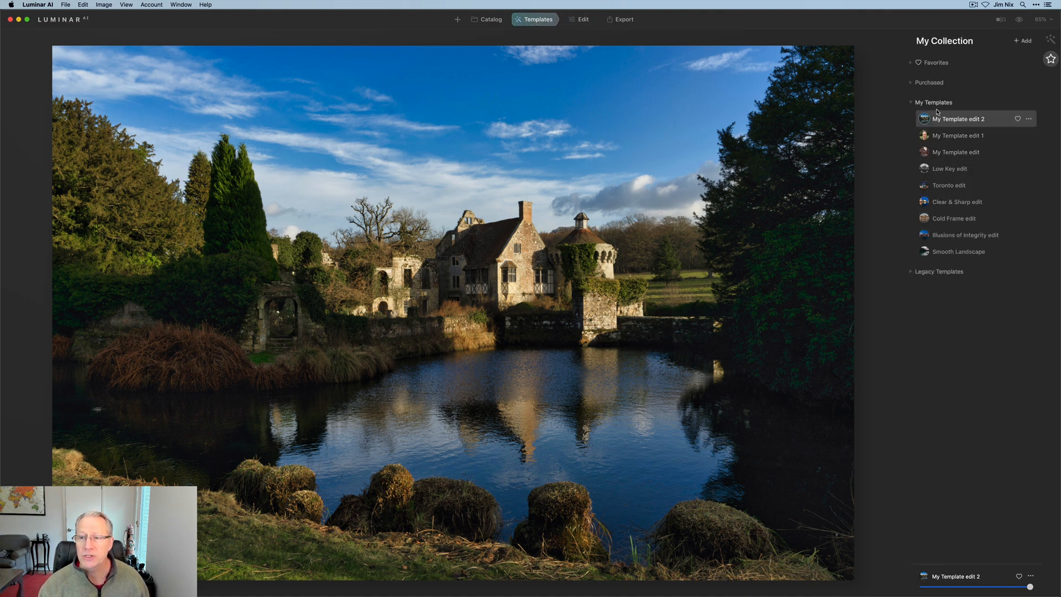
click(933, 103)
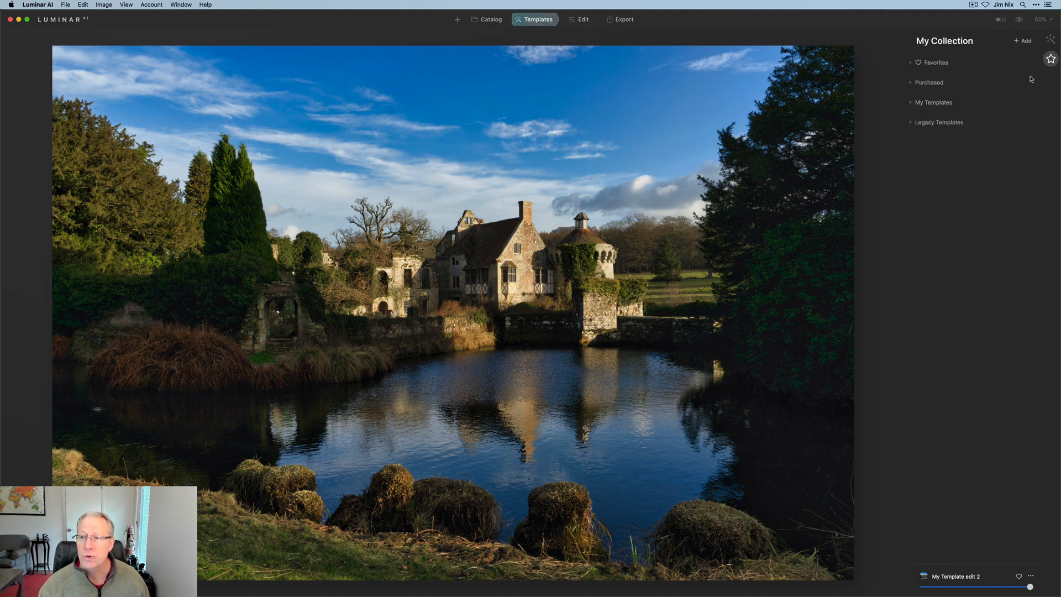
click(1050, 39)
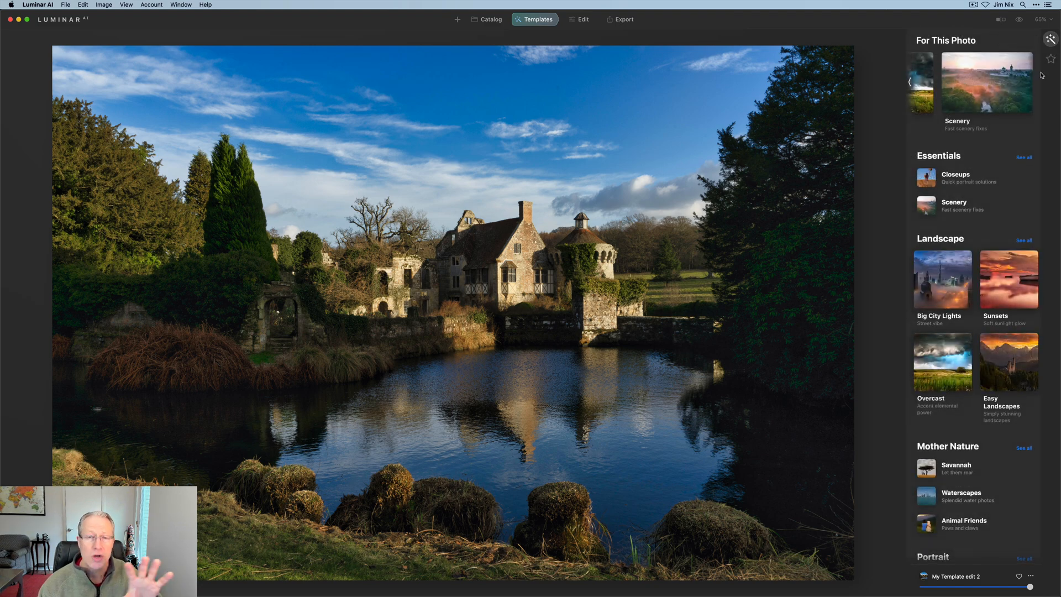
click(1050, 59)
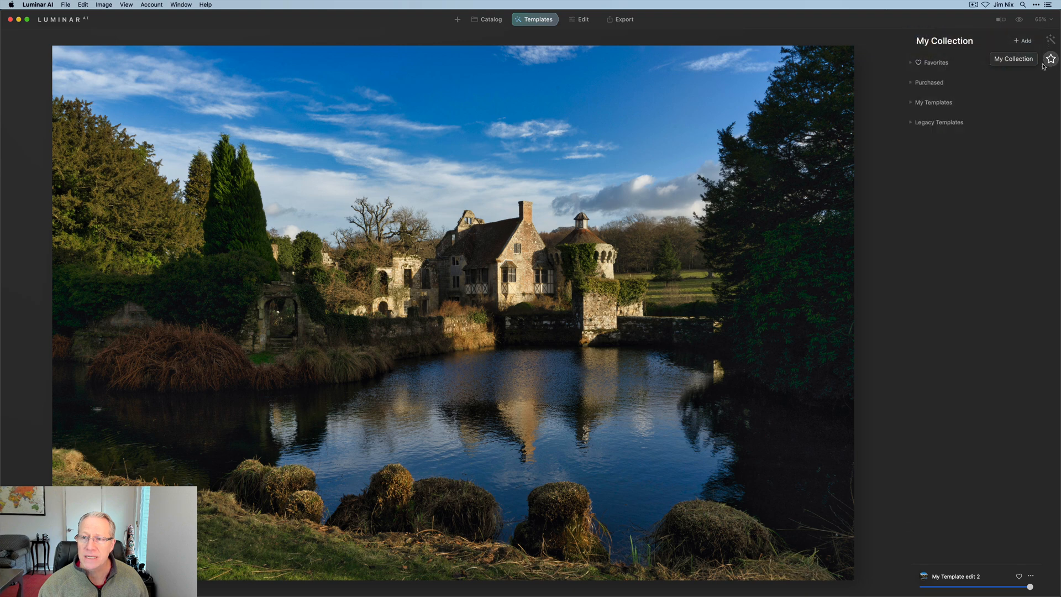
click(933, 102)
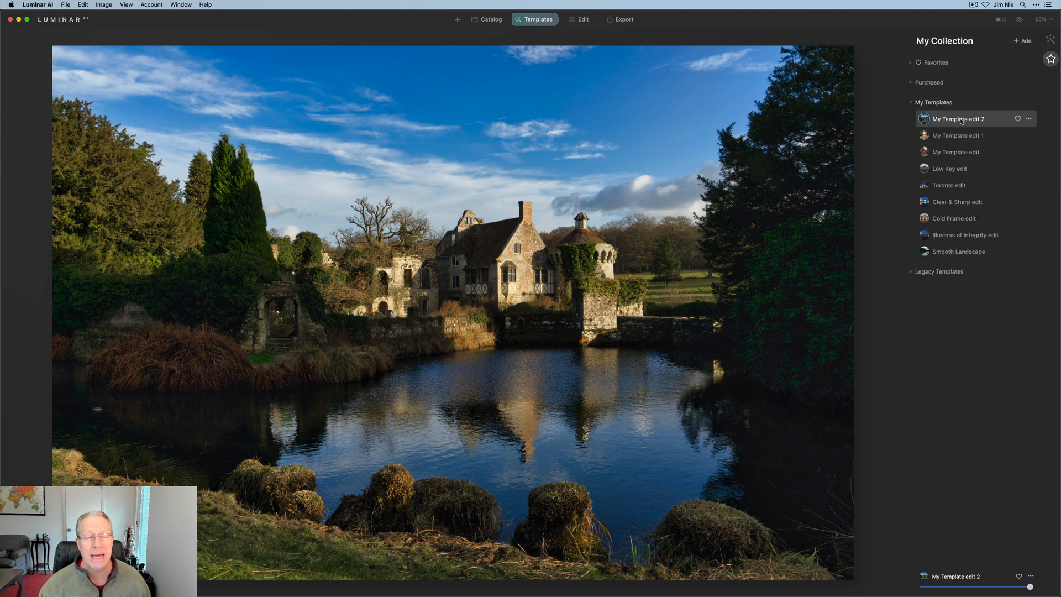
mouse_move(959, 168)
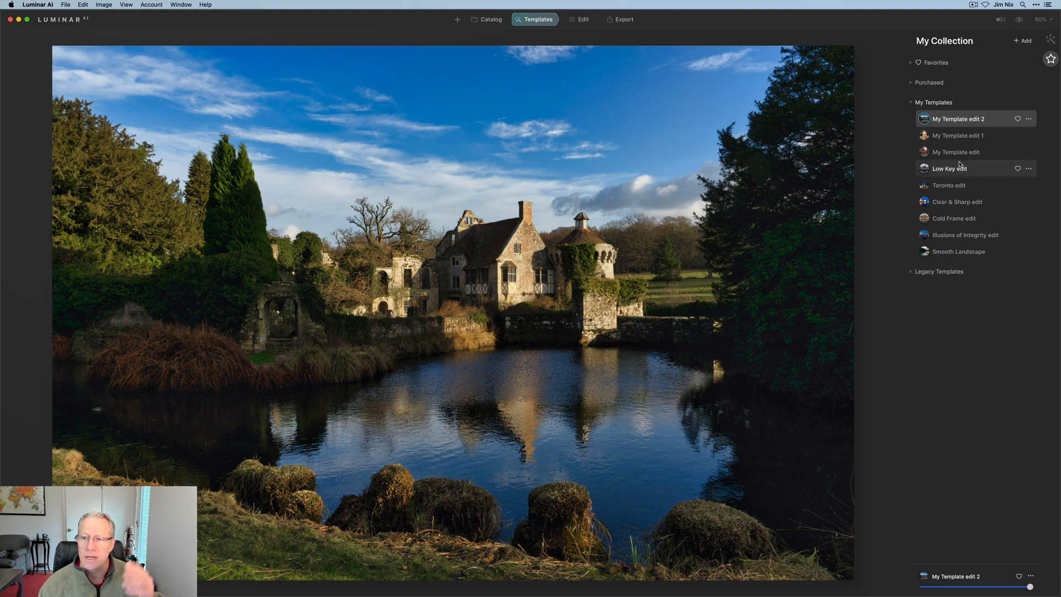
mouse_move(955, 152)
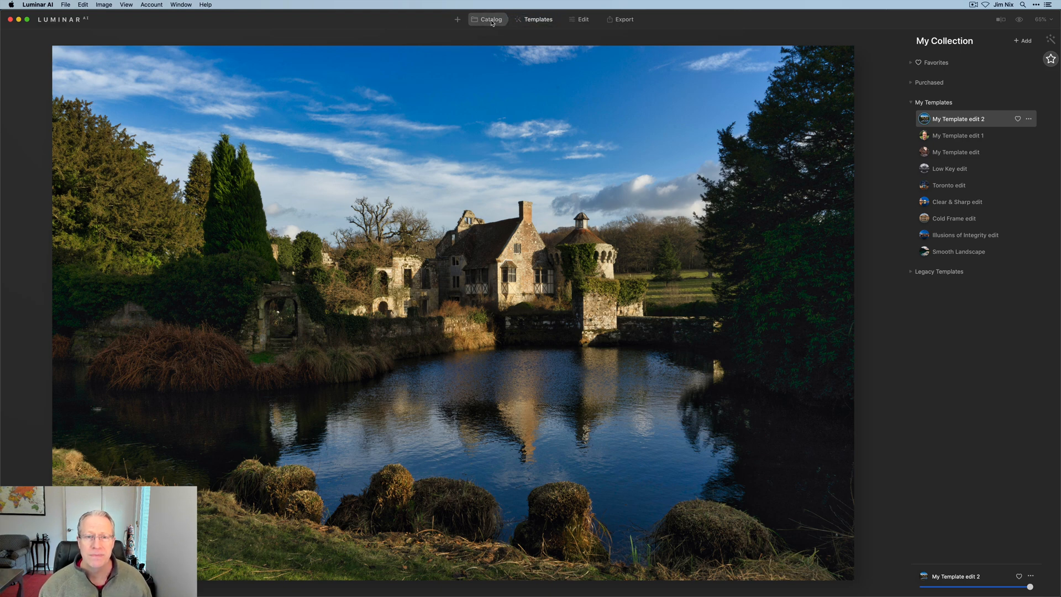
- Select the brighter castle-and-moat photo in Catalog and apply My Template edit 2
click(488, 19)
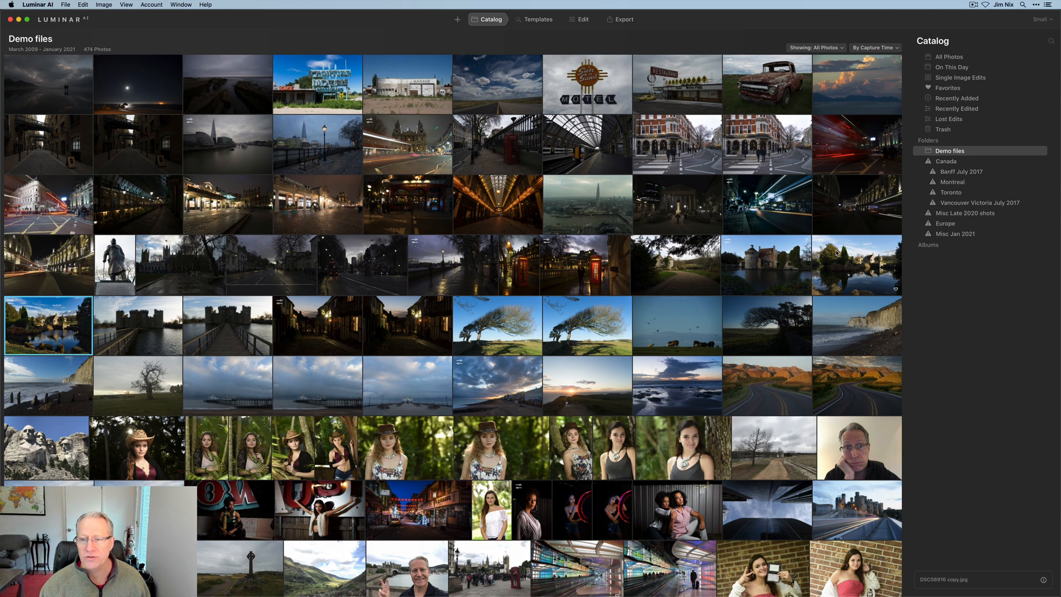
click(855, 264)
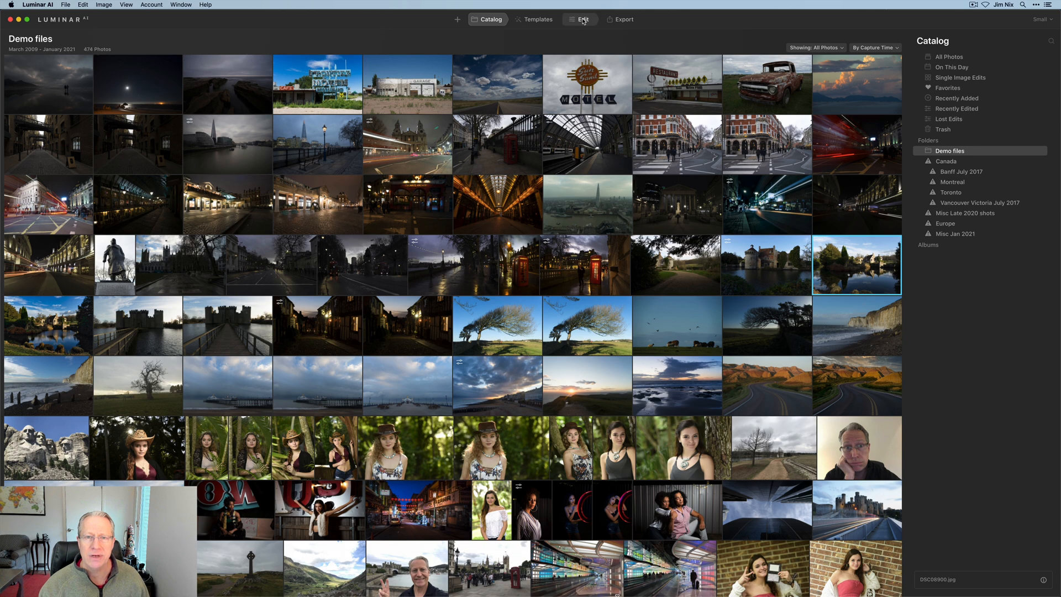
click(538, 19)
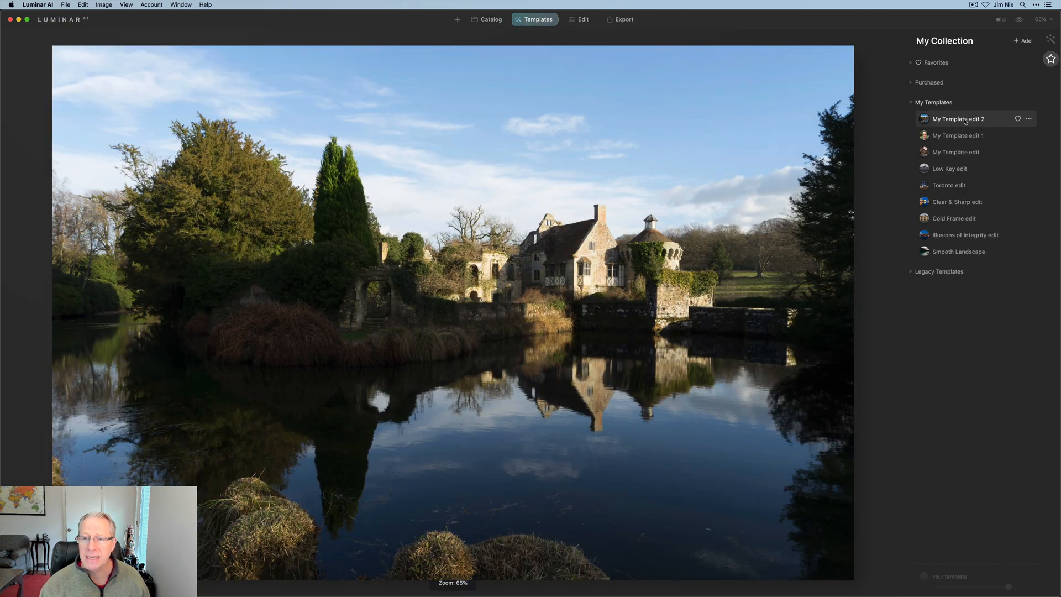
click(959, 118)
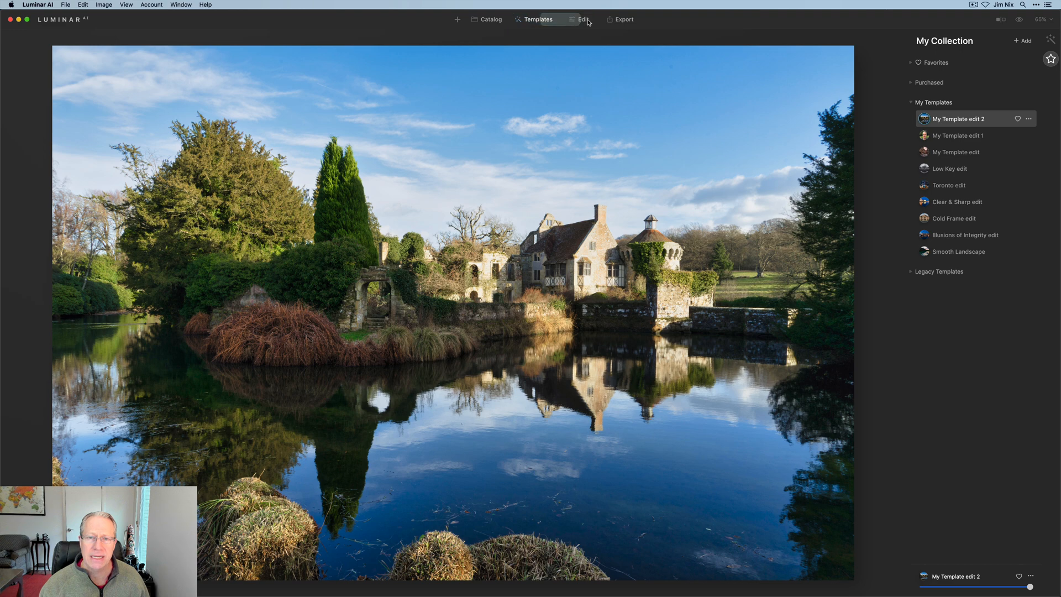
- Nudge the castle photo's Light exposure slightly brighter, then return to Catalog
click(582, 19)
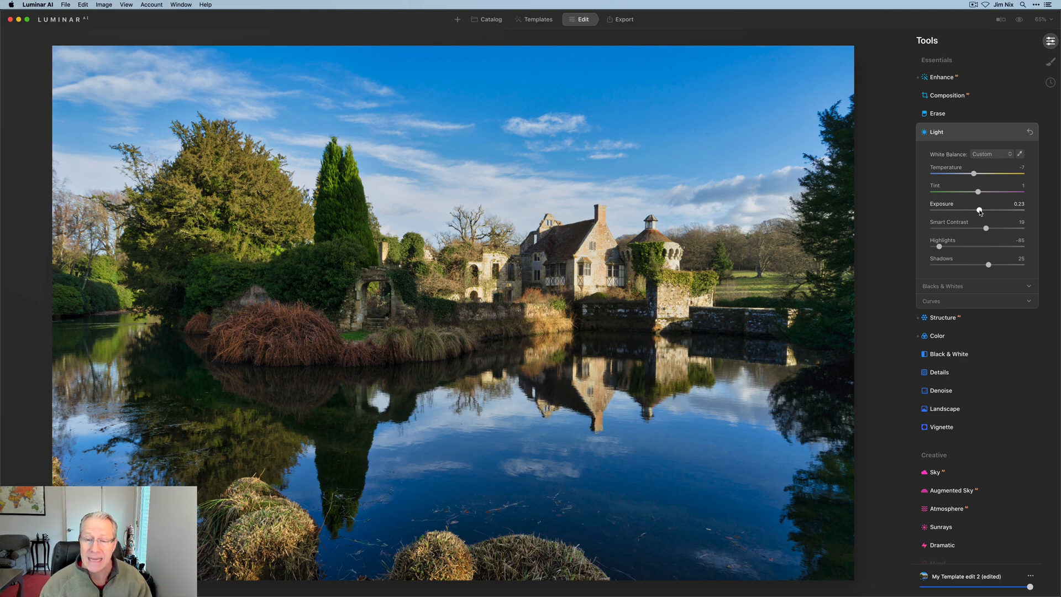
mouse_move(793, 117)
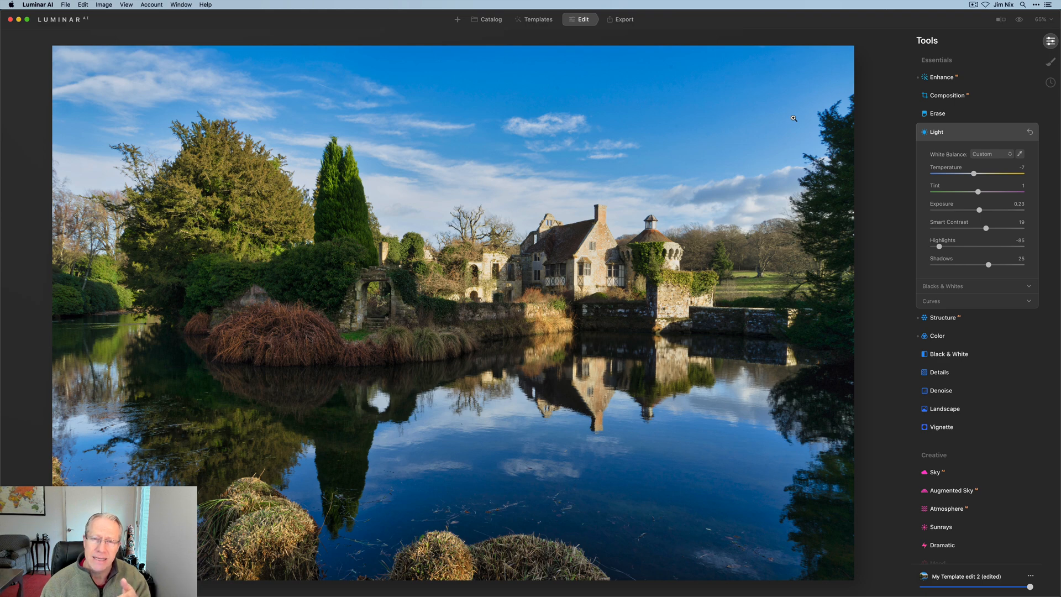
mouse_move(464, 82)
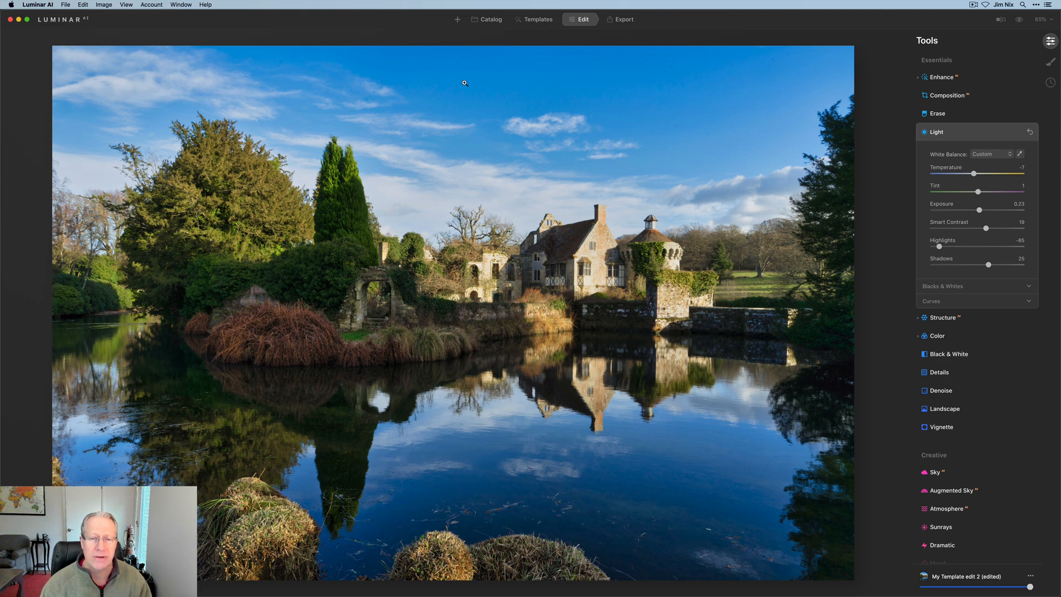
click(489, 19)
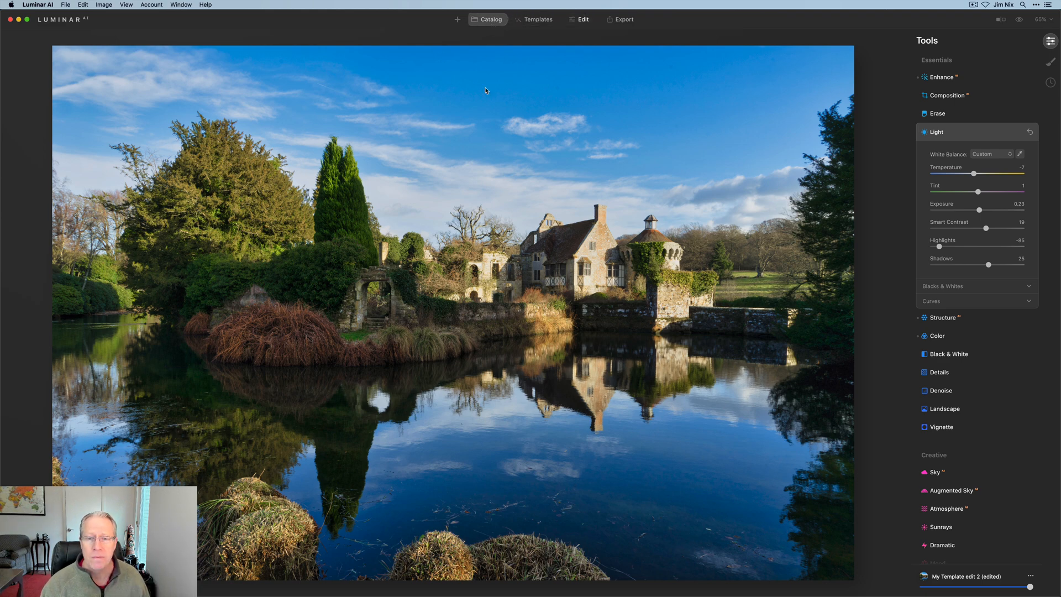
- Apply My Template edit 2 to the ivy-covered castle tower photo
click(486, 19)
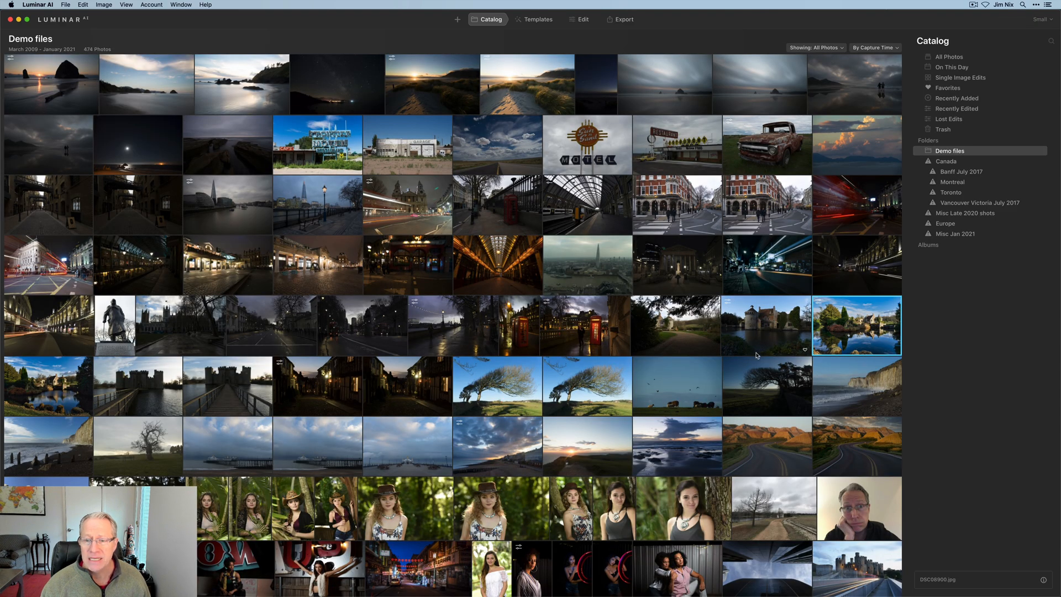
click(766, 325)
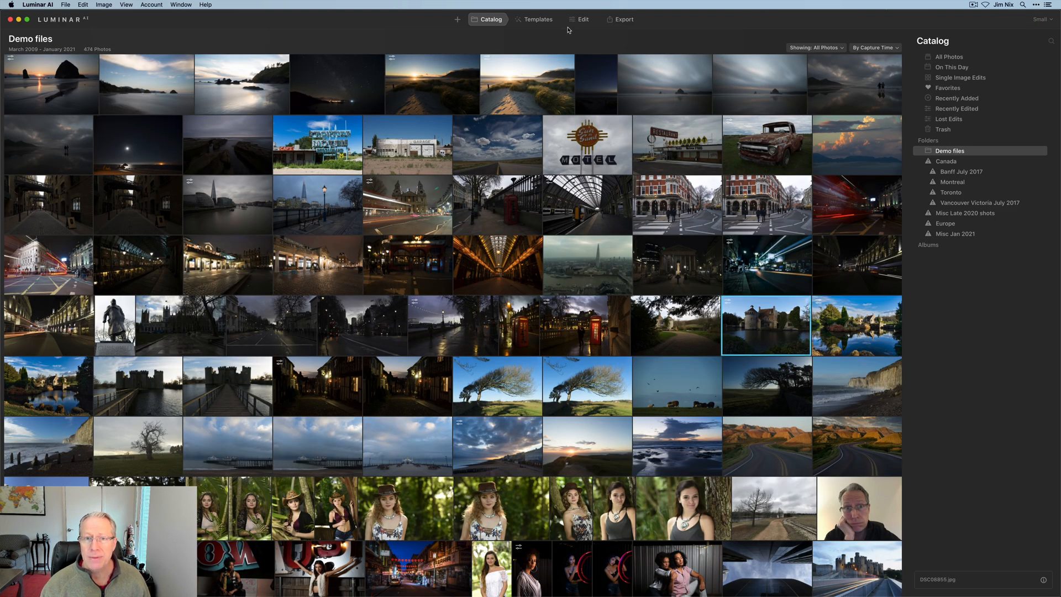
click(537, 19)
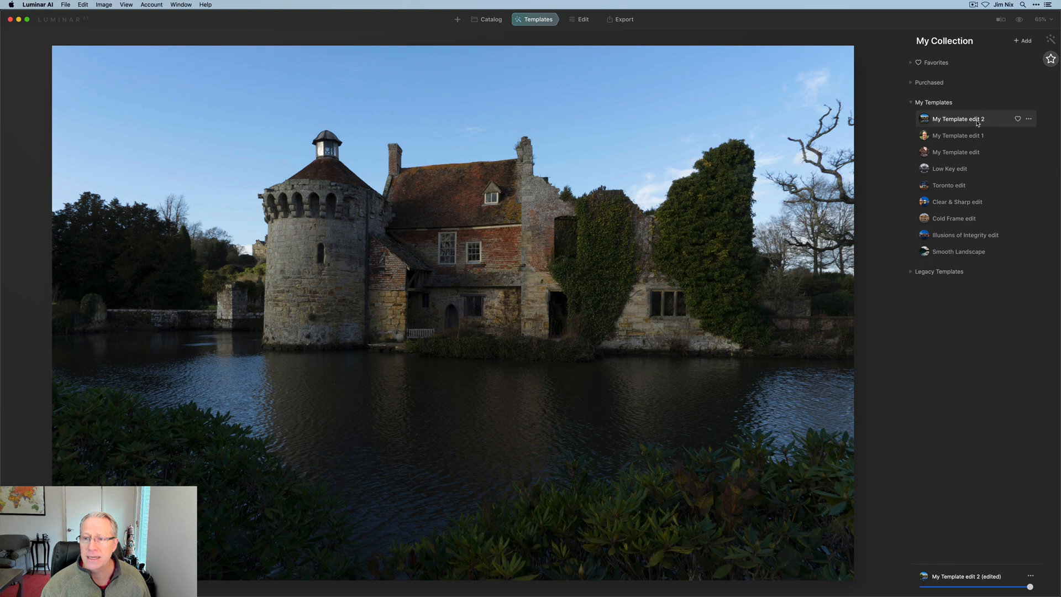
click(958, 118)
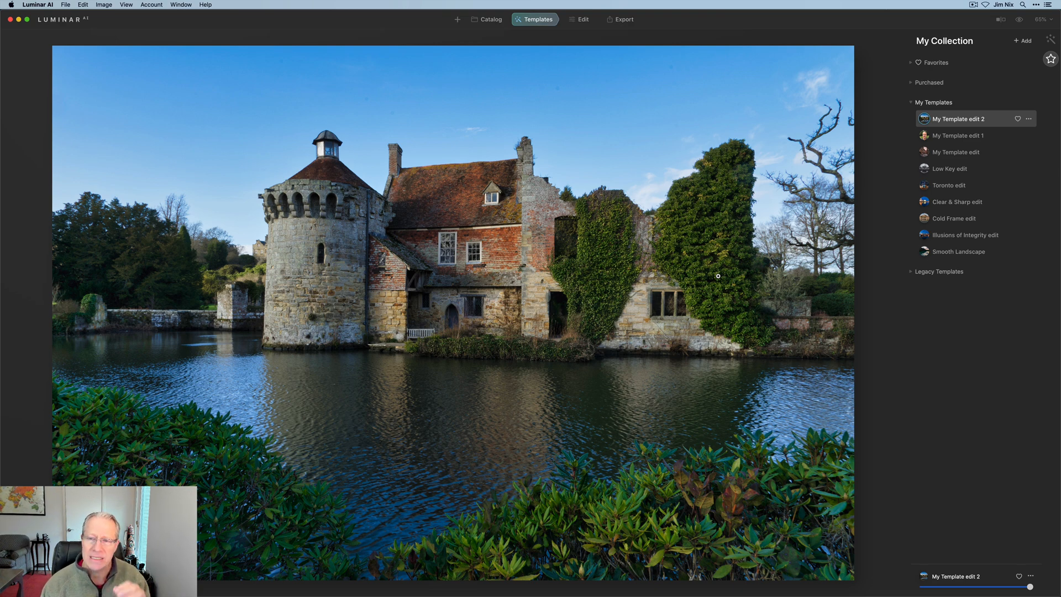
mouse_move(723, 329)
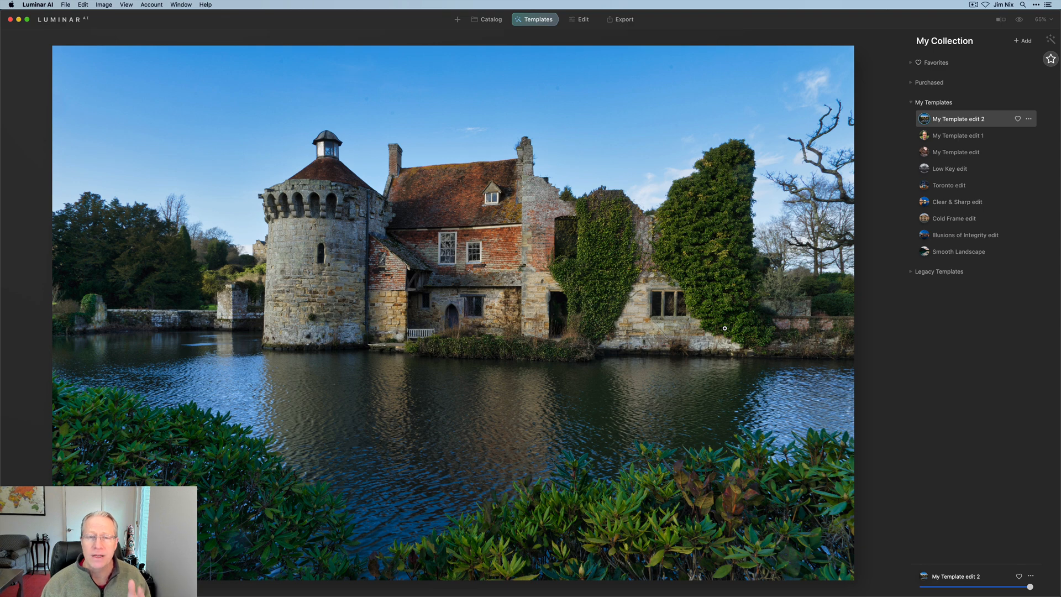
- Open the dark London street photo in Edit and apply Enhance adjustments
click(490, 18)
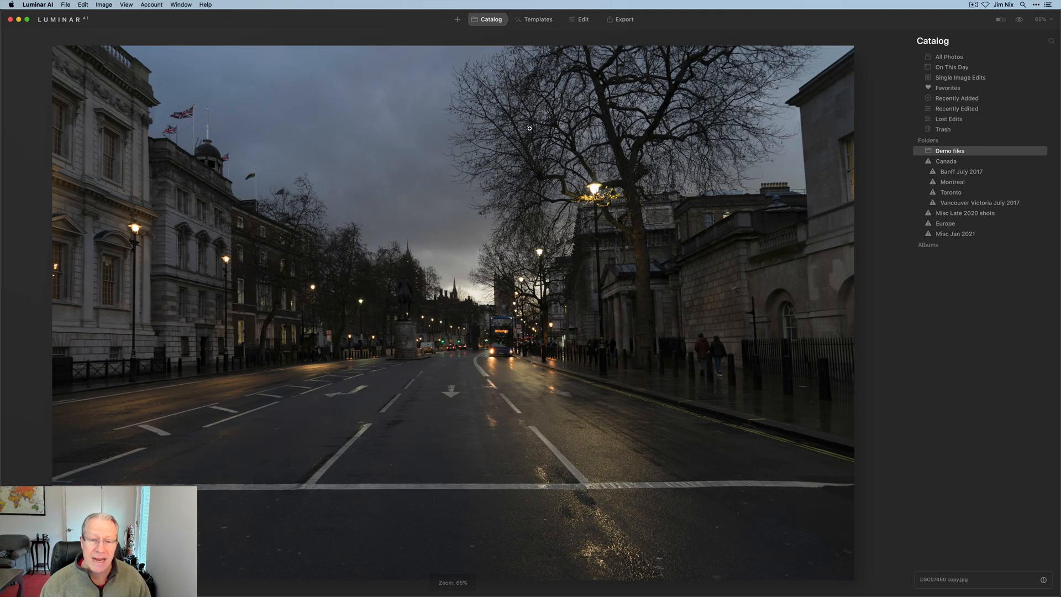
click(581, 18)
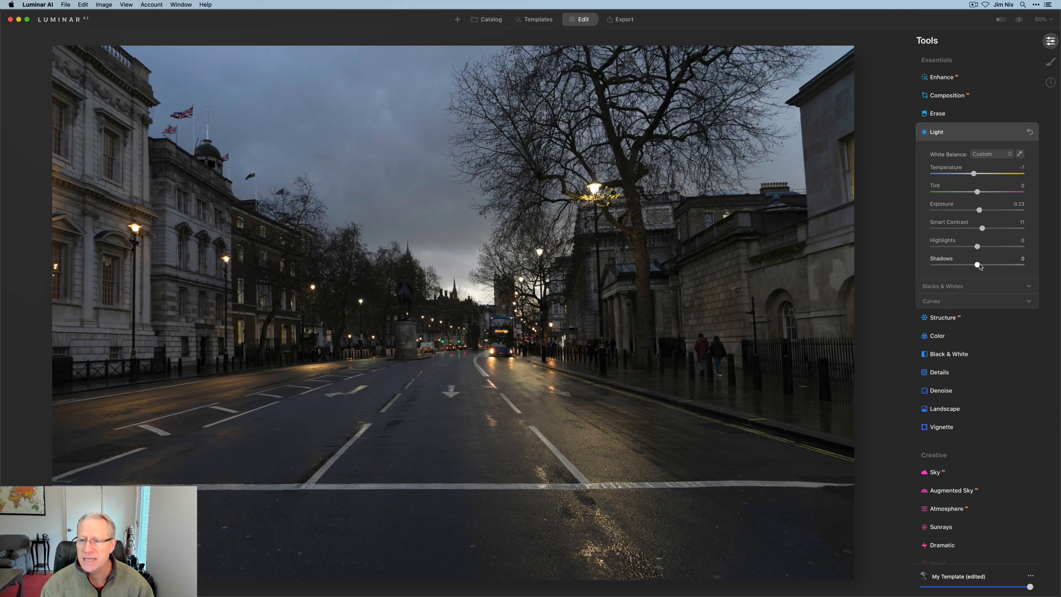
click(937, 131)
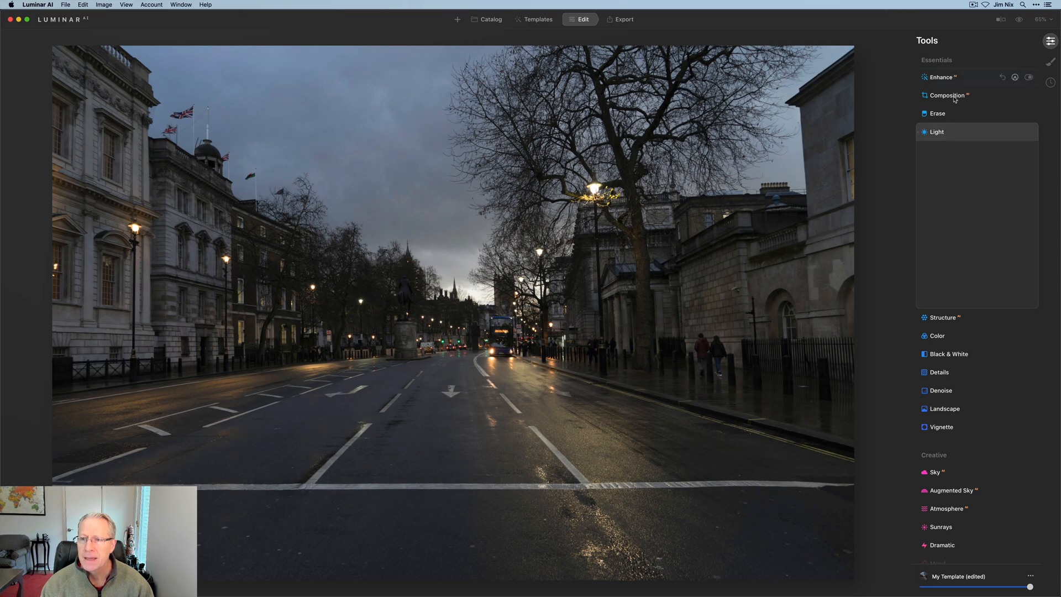
click(940, 76)
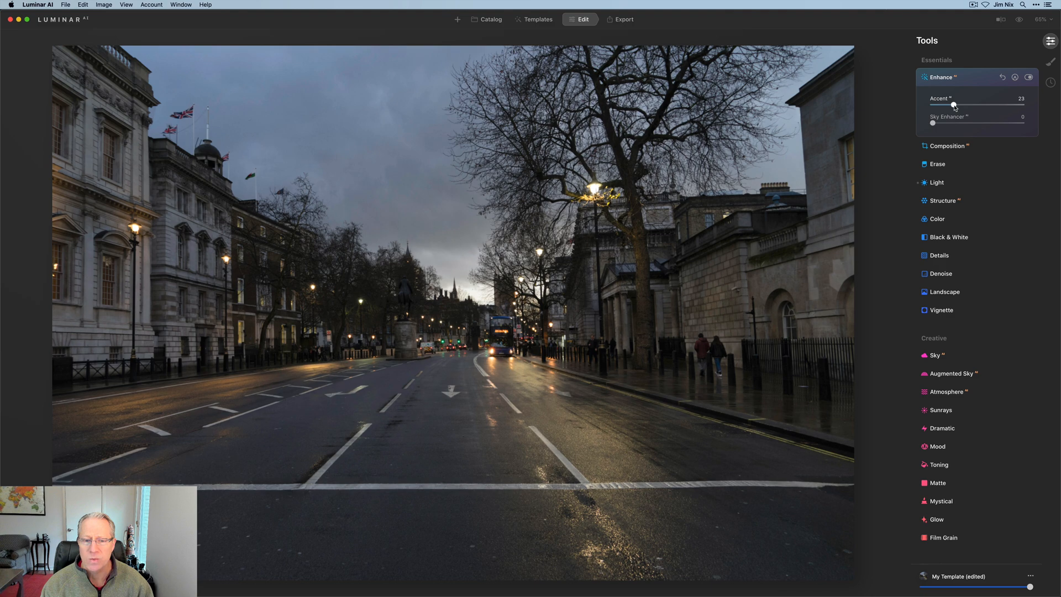
- Add golden-hour Landscape, Structure and Color, and save as My Template edit 3
click(942, 292)
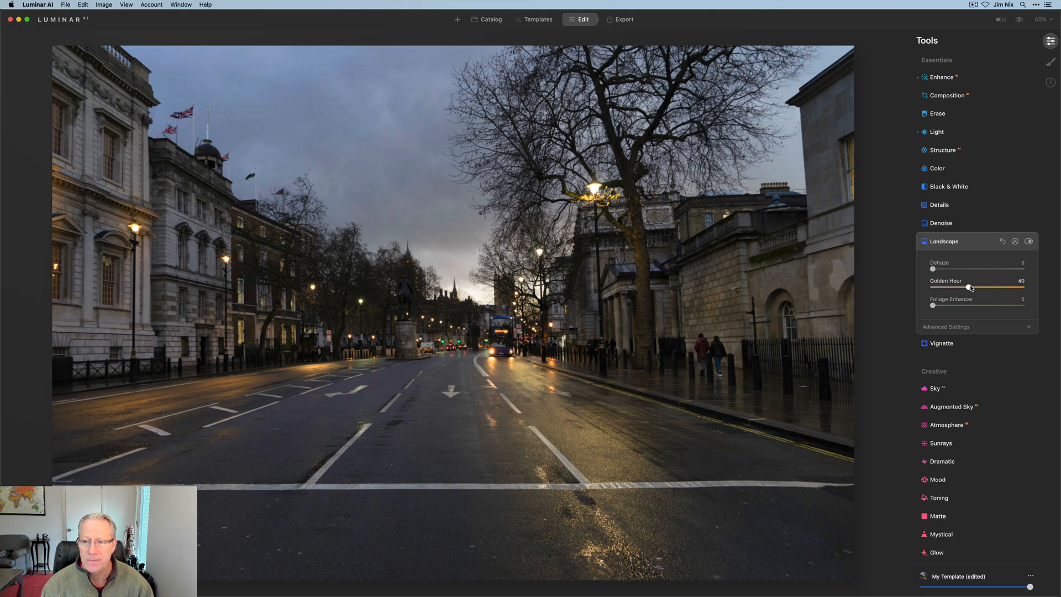
click(941, 150)
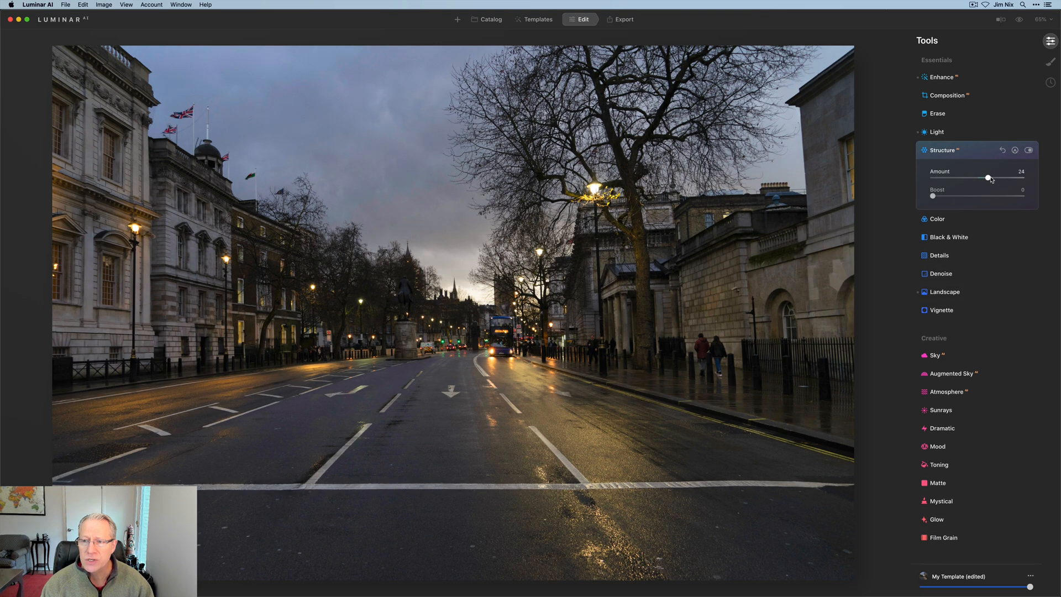
click(936, 219)
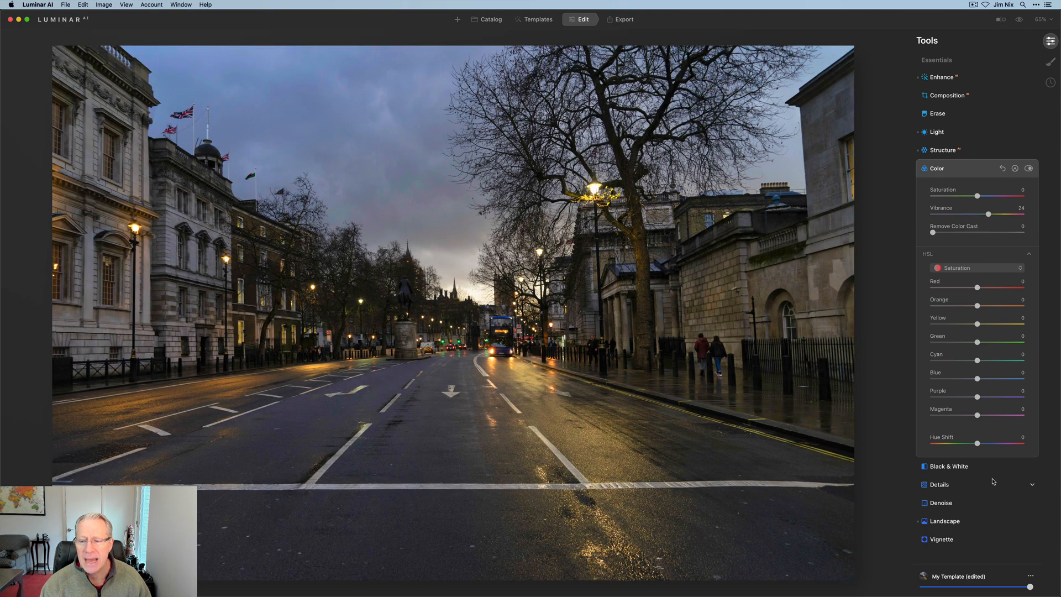
click(1030, 575)
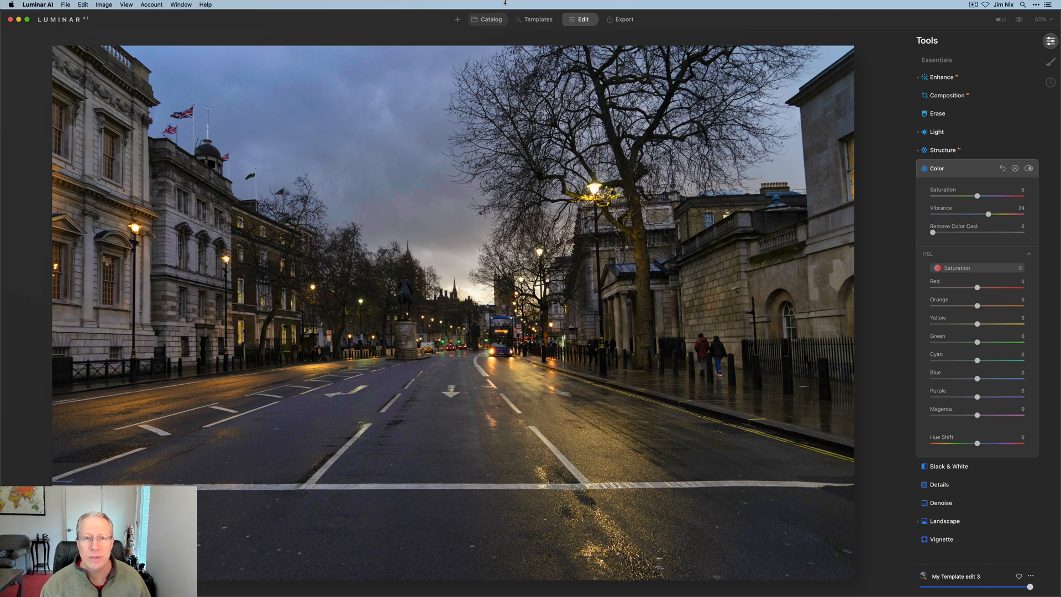
click(489, 19)
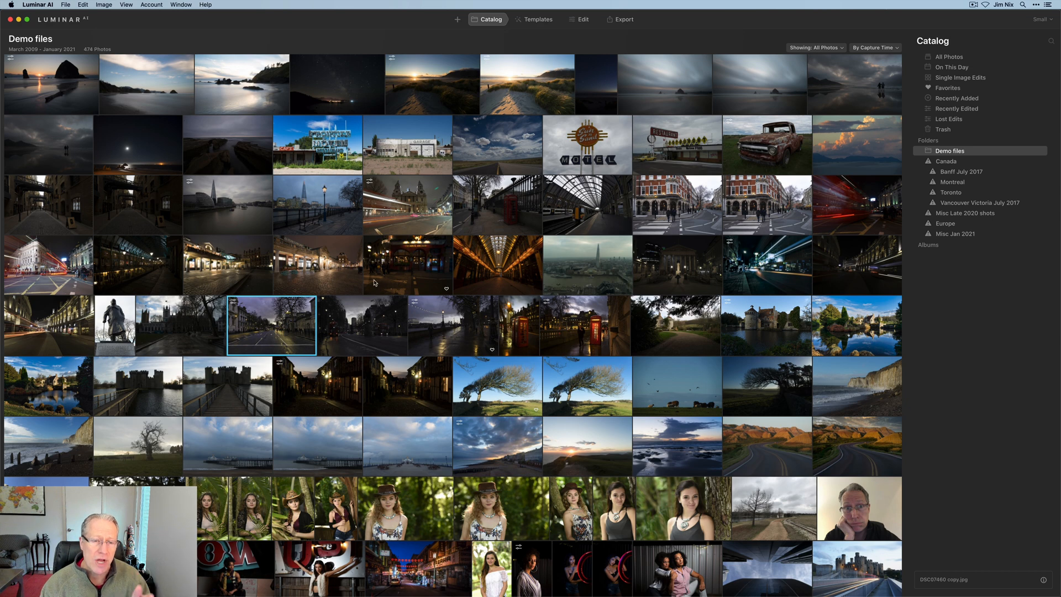
- Select the dark London red-bus photo and apply My Template edit 3
click(361, 325)
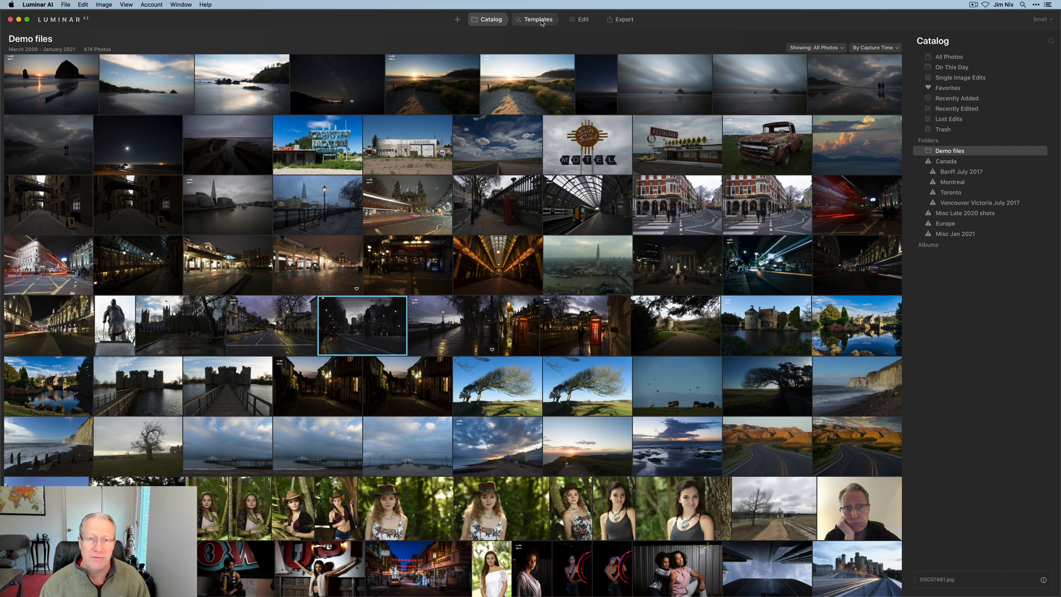
click(538, 19)
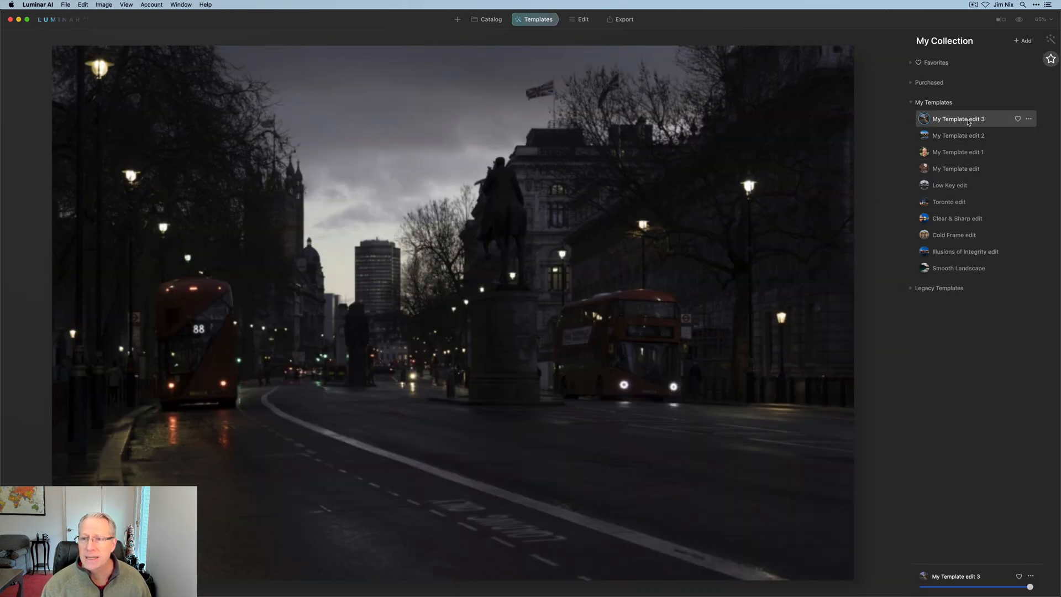
click(958, 118)
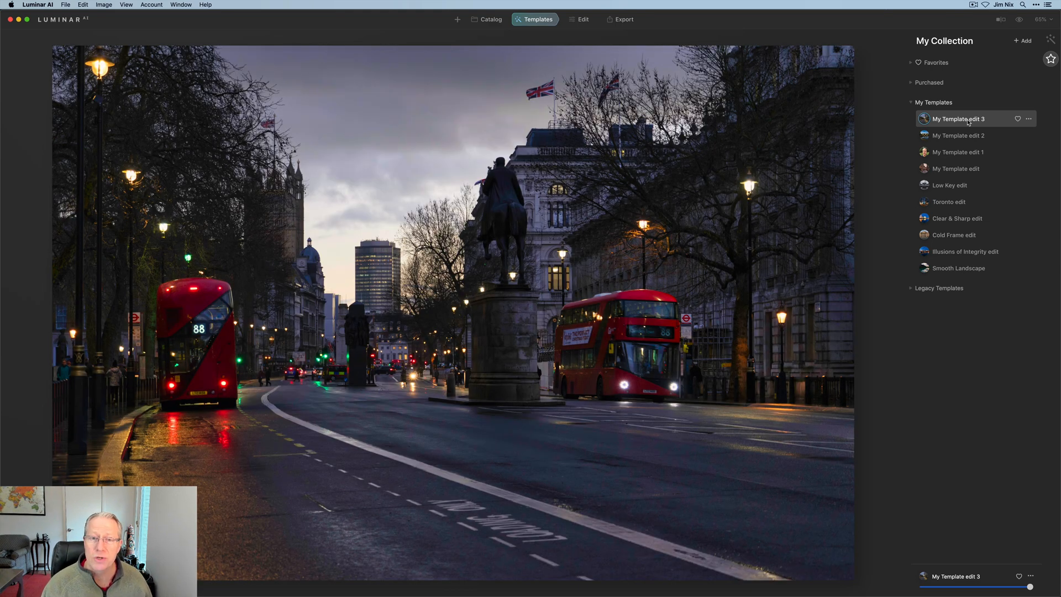
mouse_move(1001, 33)
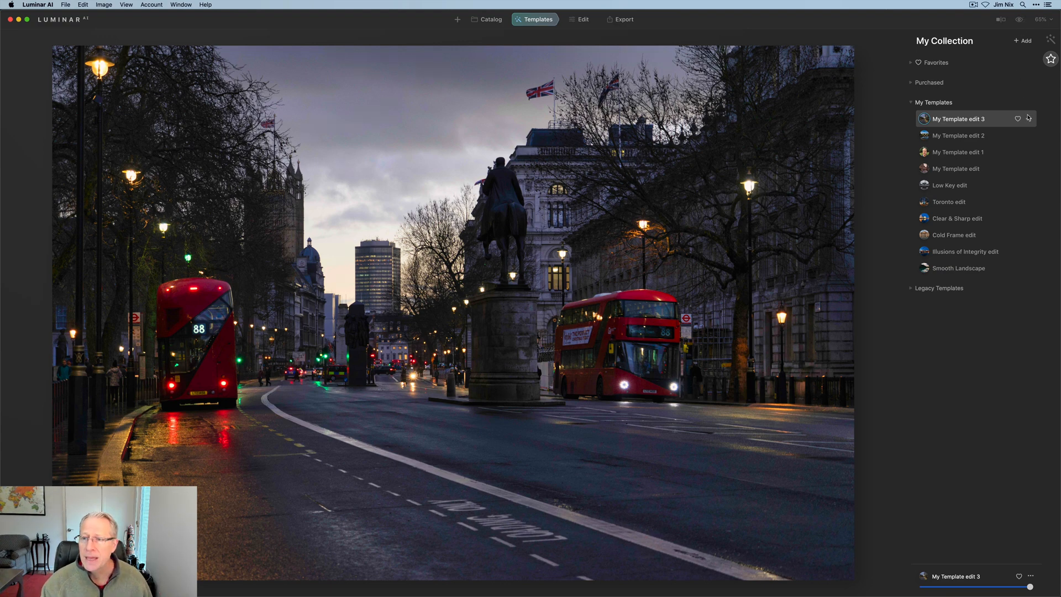
- Rename My Template edit 3 to 'Blue hour London' and edit 2 to 'Scotney Castle'
click(1028, 118)
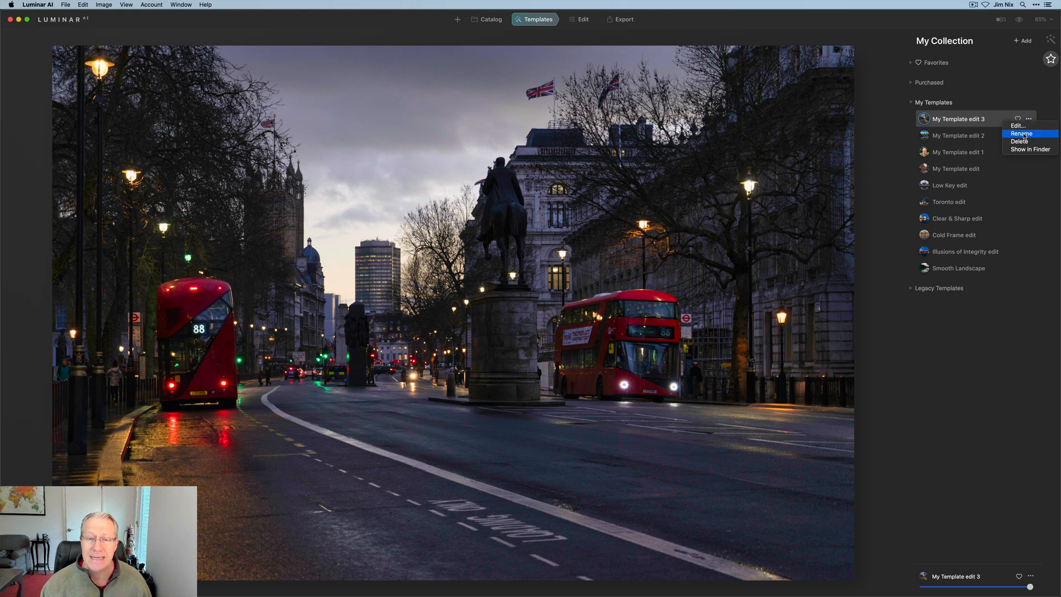
click(1020, 134)
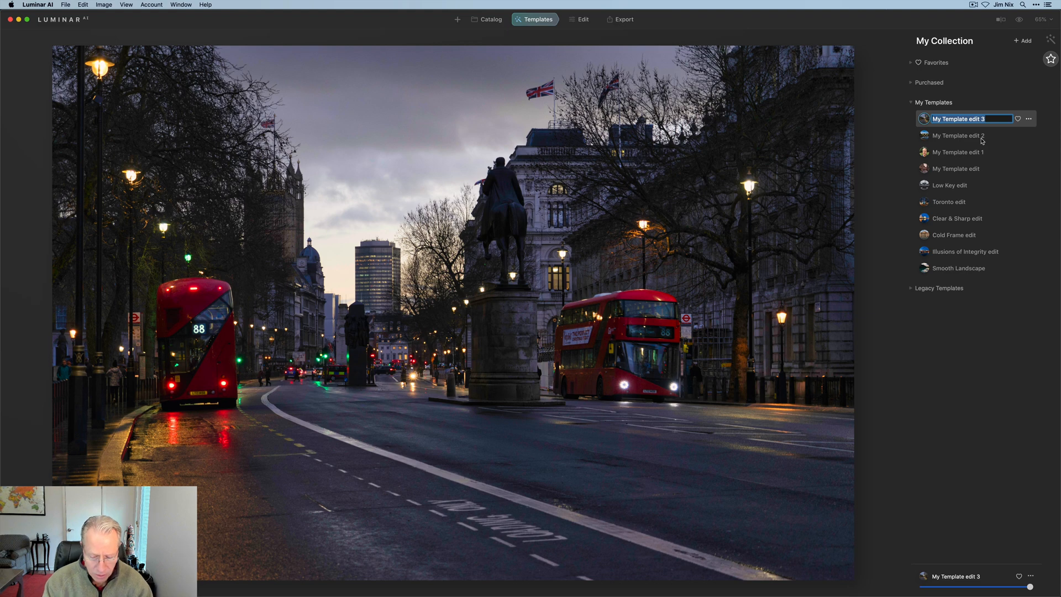
text(Blue hour London)
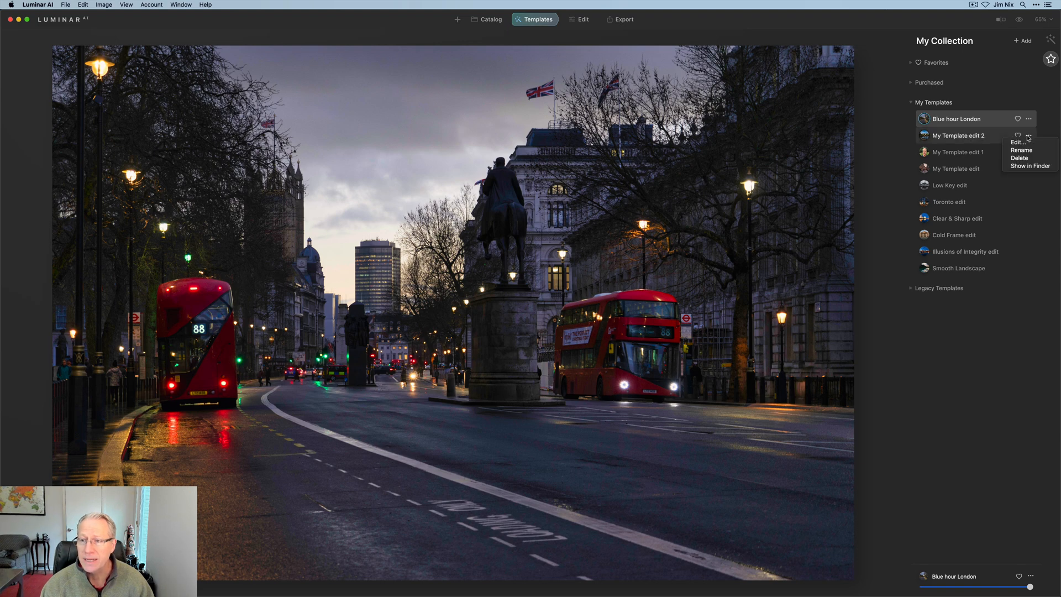
click(1021, 149)
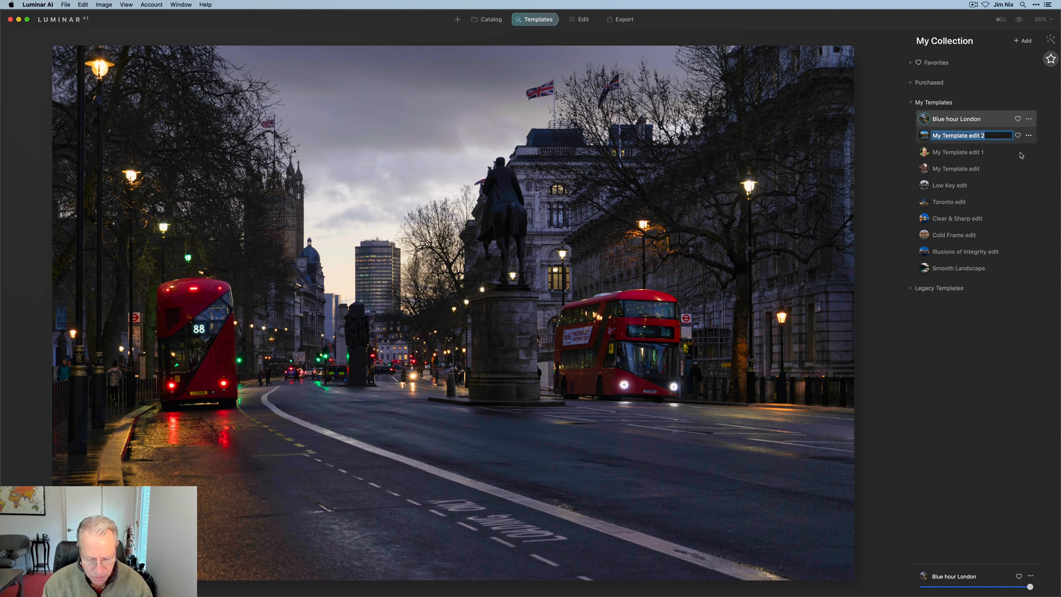
text(Scotney Castle)
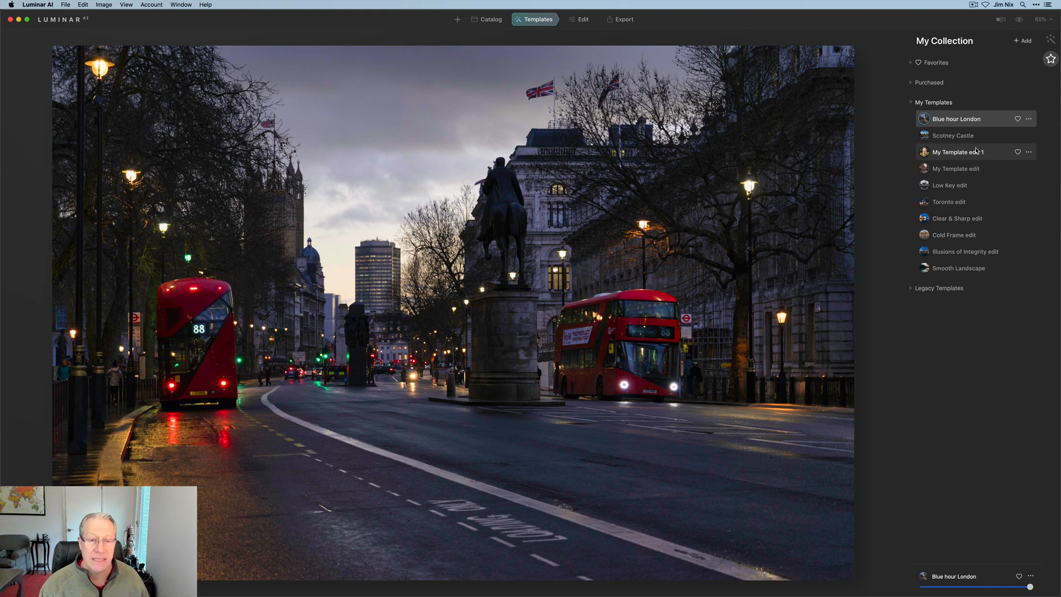
mouse_move(659, 90)
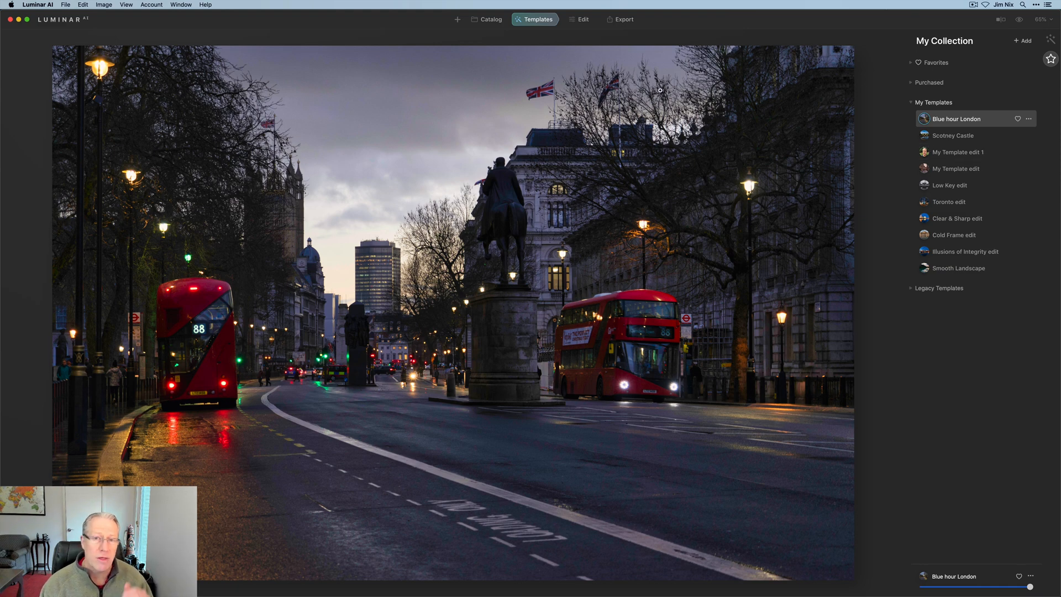
click(581, 19)
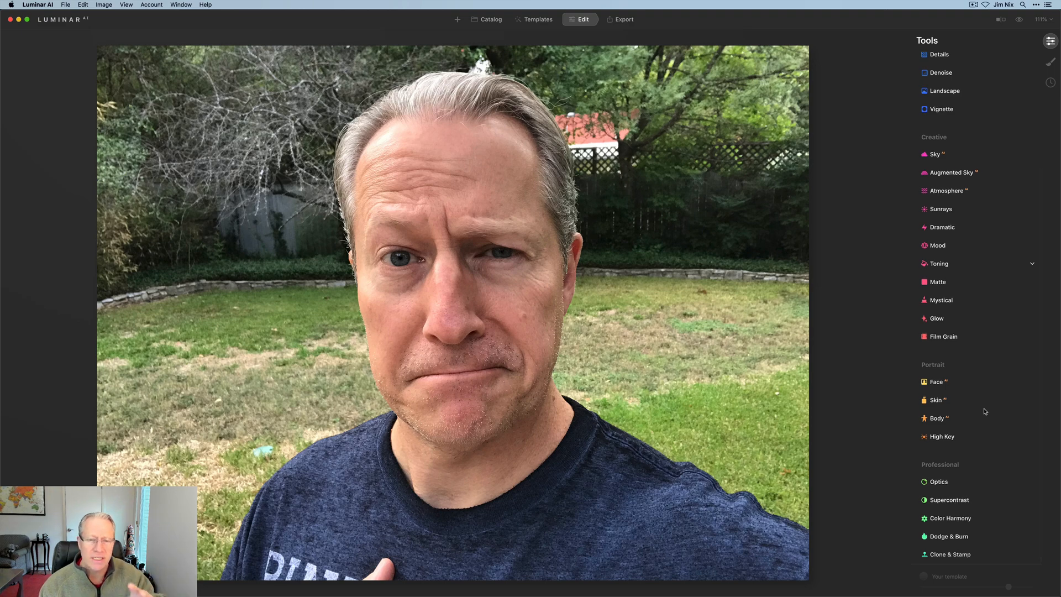
- Smooth the selfie's skin, save it as My Template edit 2, and return to Catalog
click(936, 380)
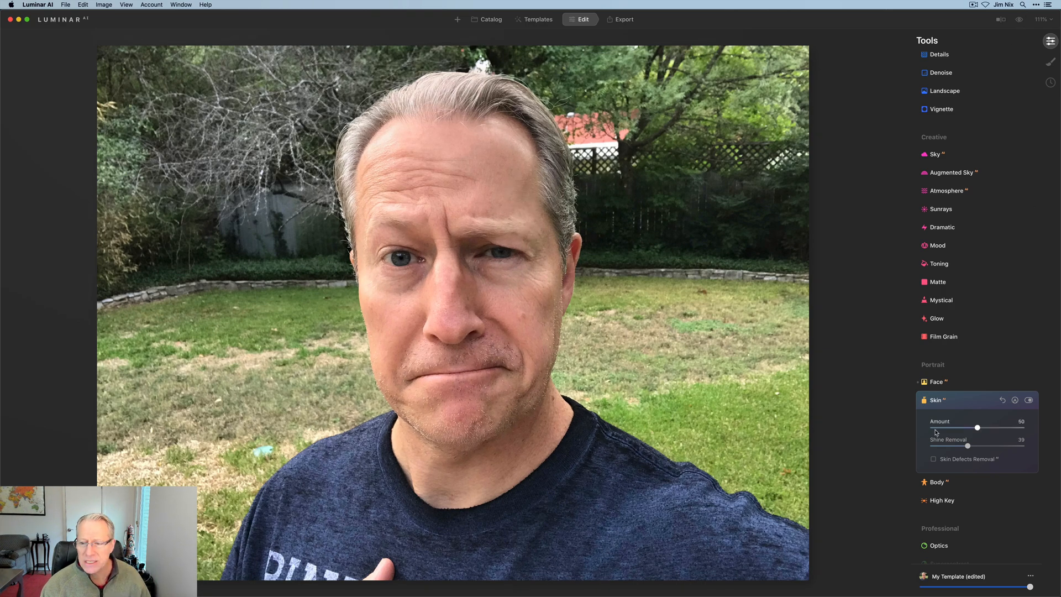
click(1030, 575)
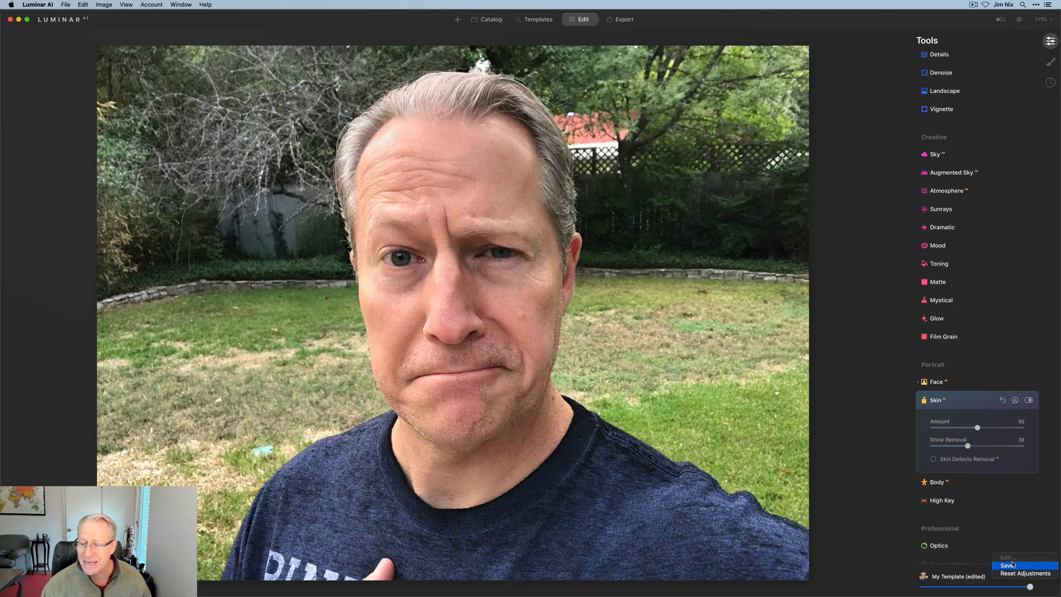
click(1009, 564)
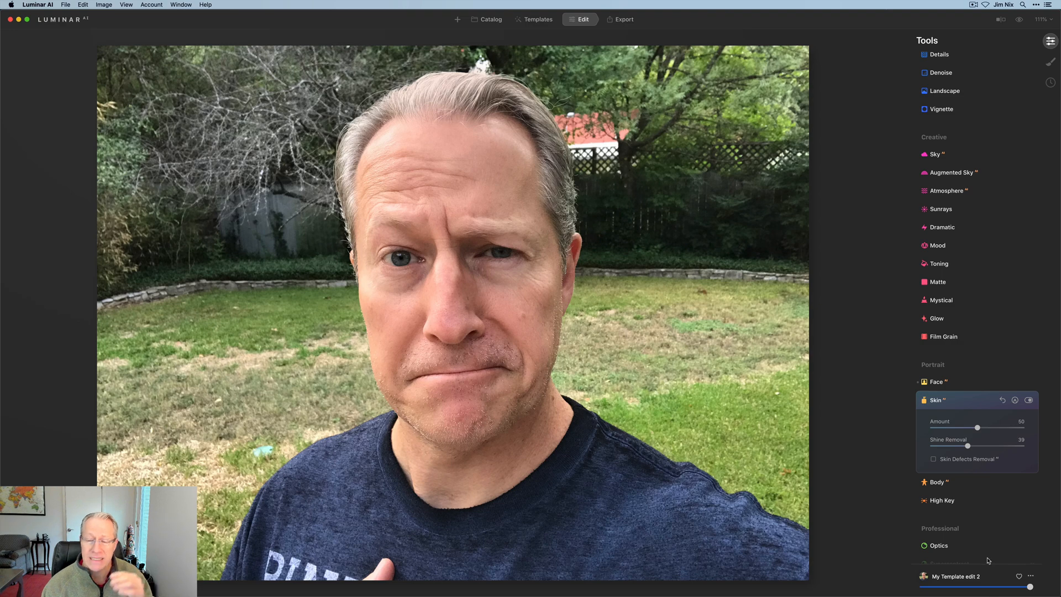
click(490, 19)
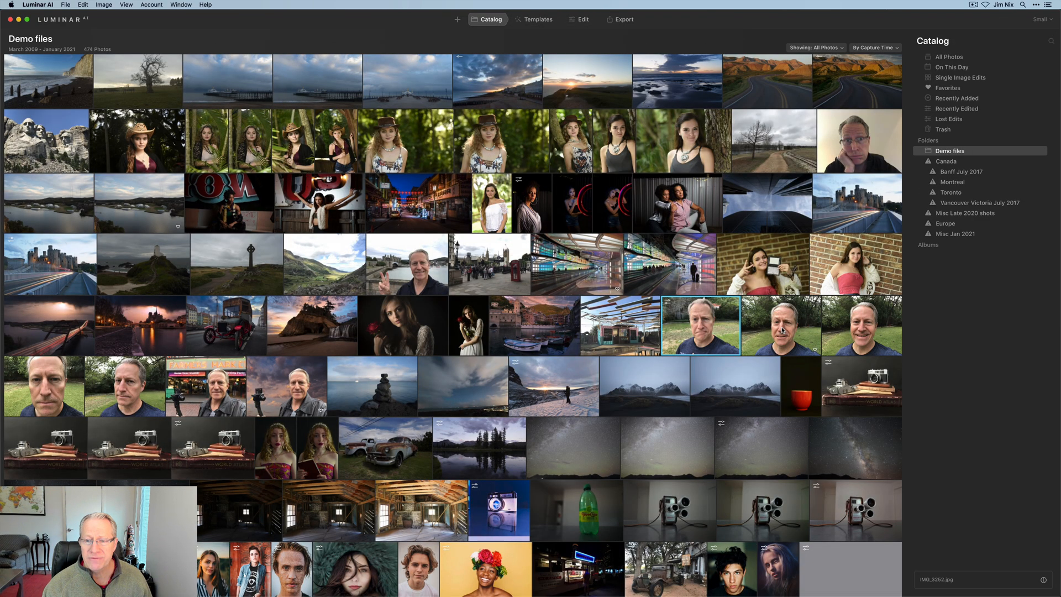
- Apply My Template edit 2 to the second backyard selfie and return to the catalog
click(536, 18)
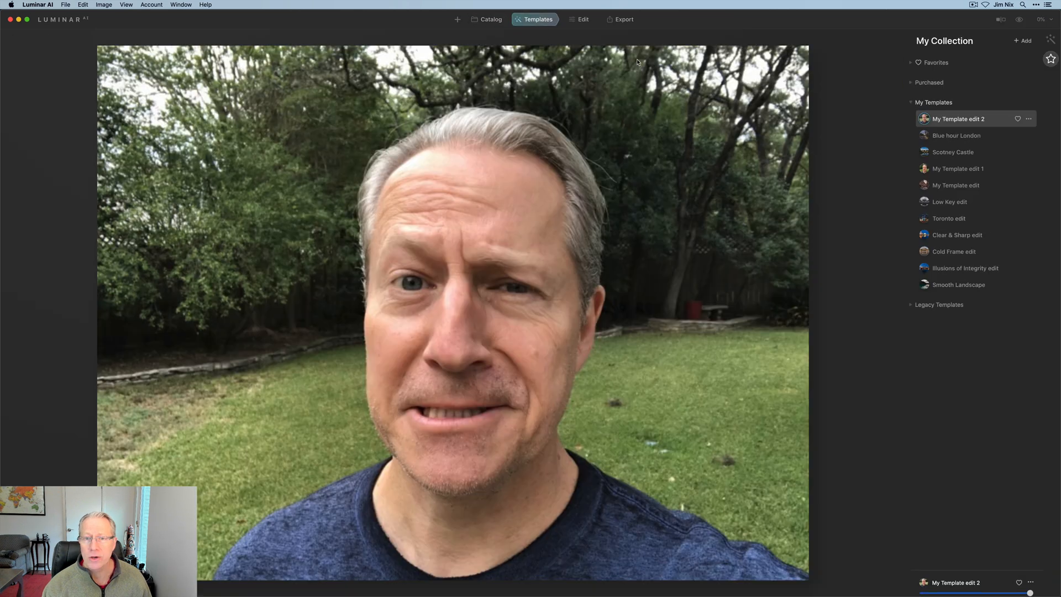
click(958, 168)
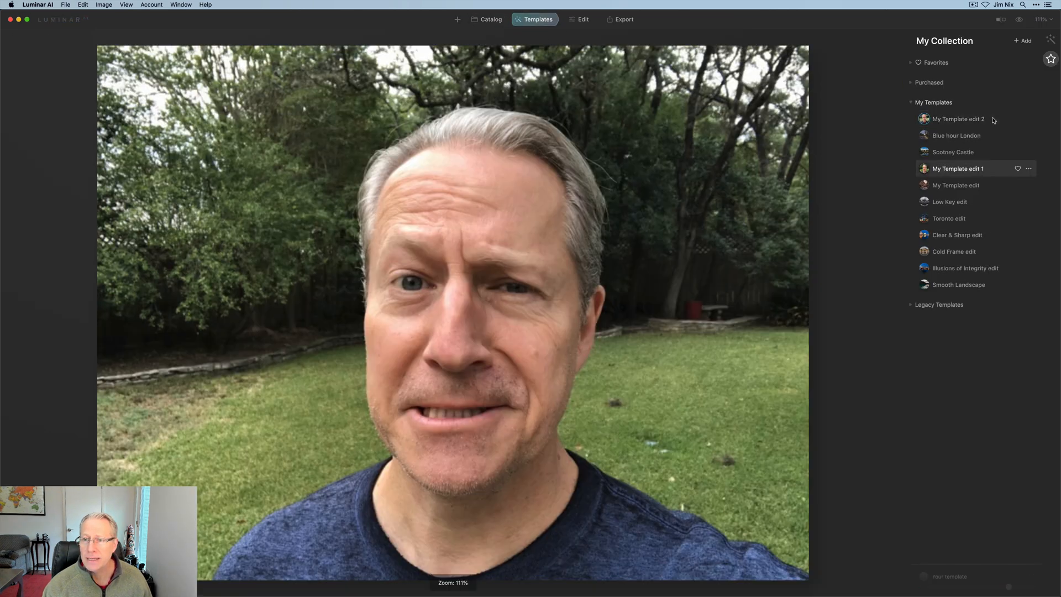
click(958, 119)
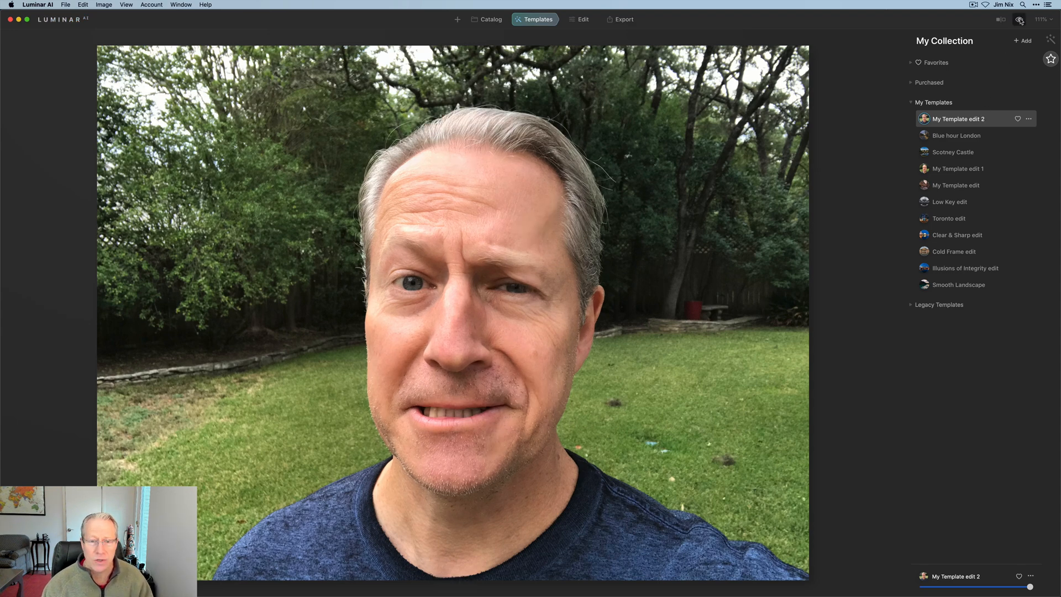
mouse_move(465, 30)
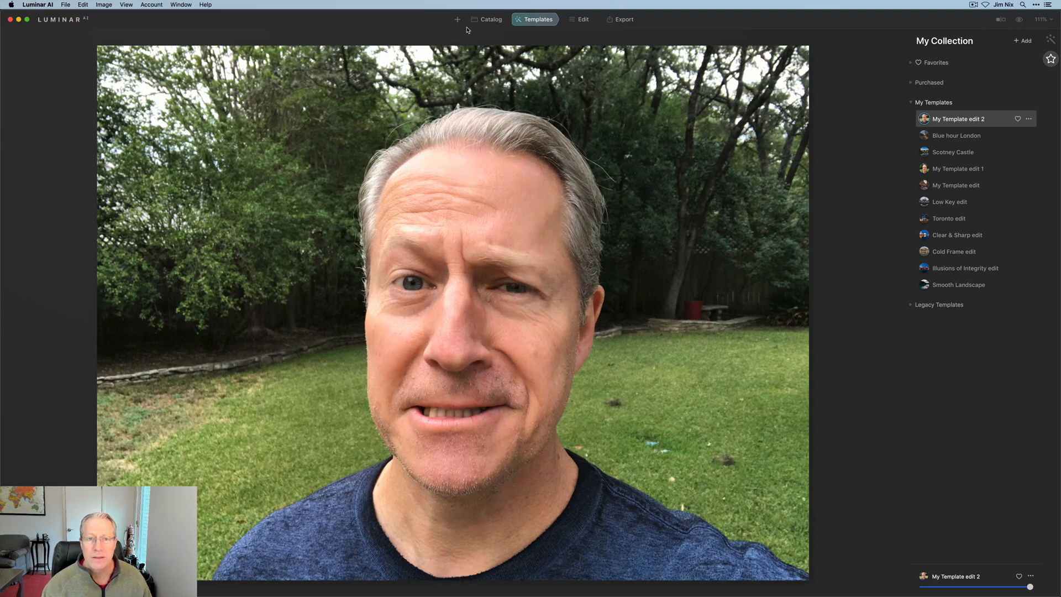
click(491, 19)
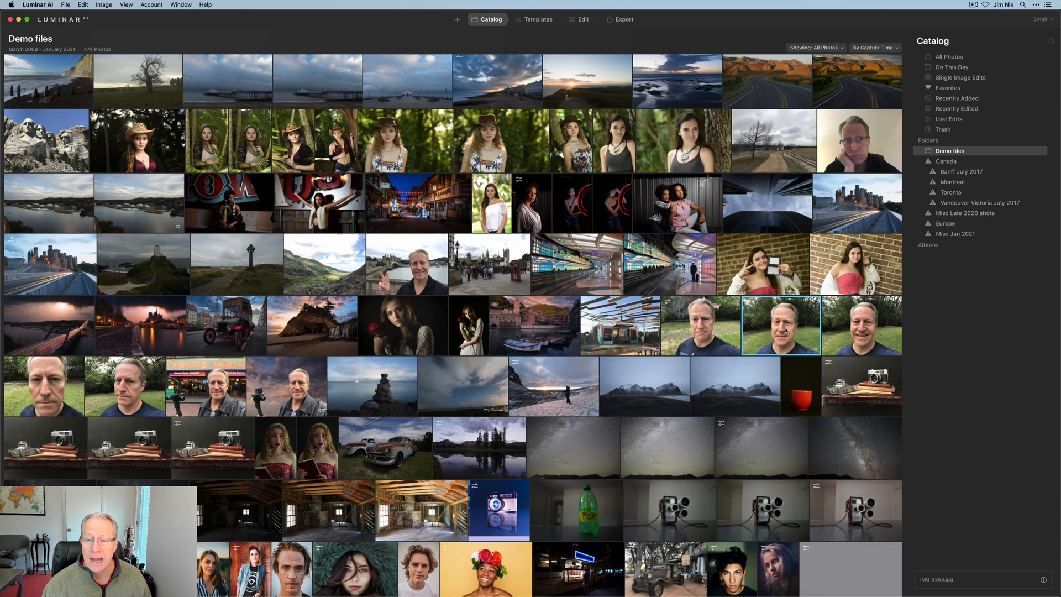
click(699, 325)
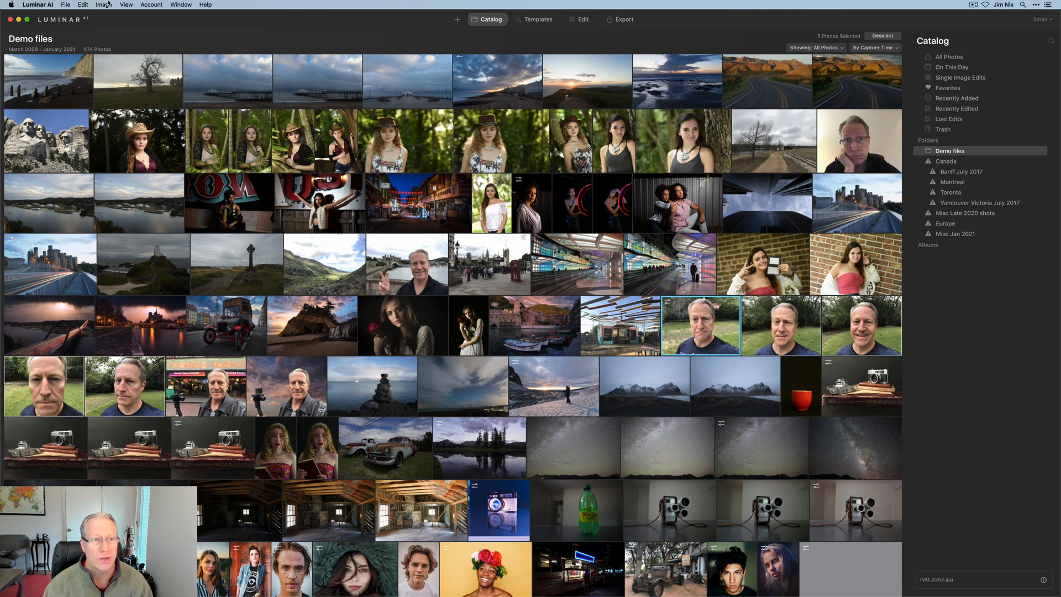
click(103, 5)
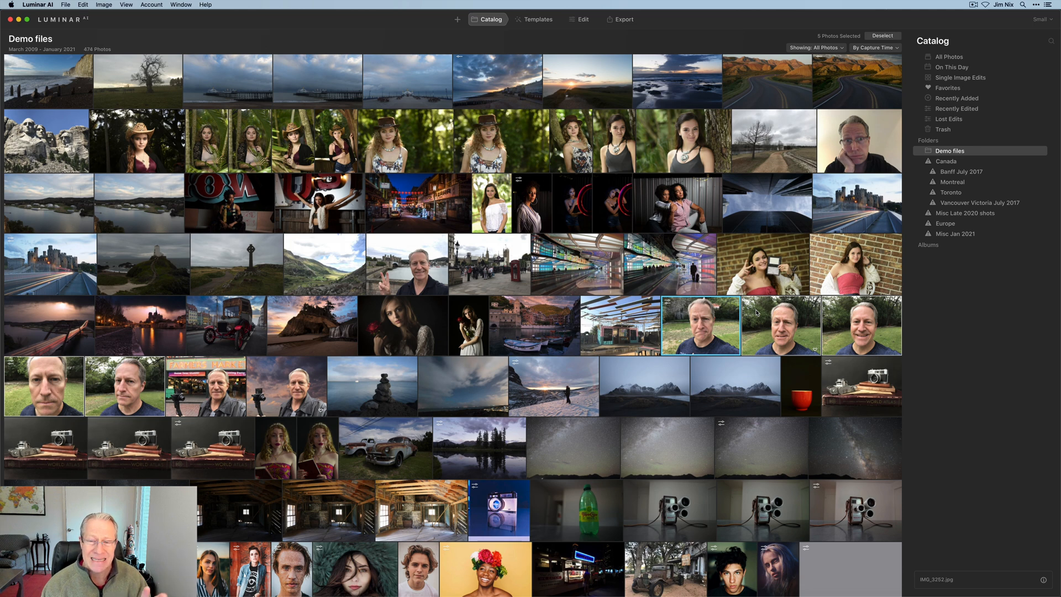
click(780, 325)
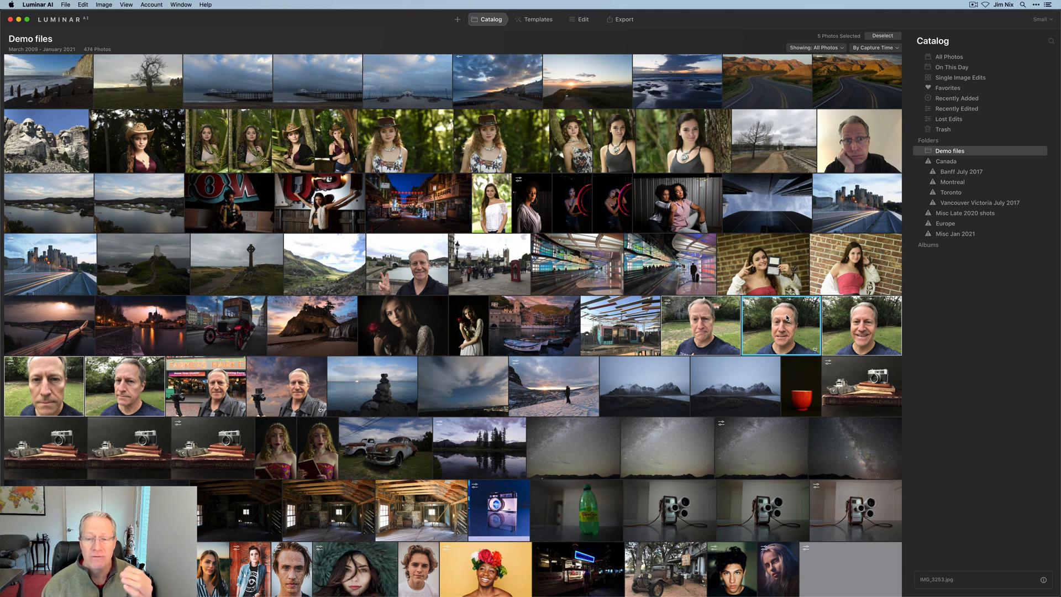
click(700, 325)
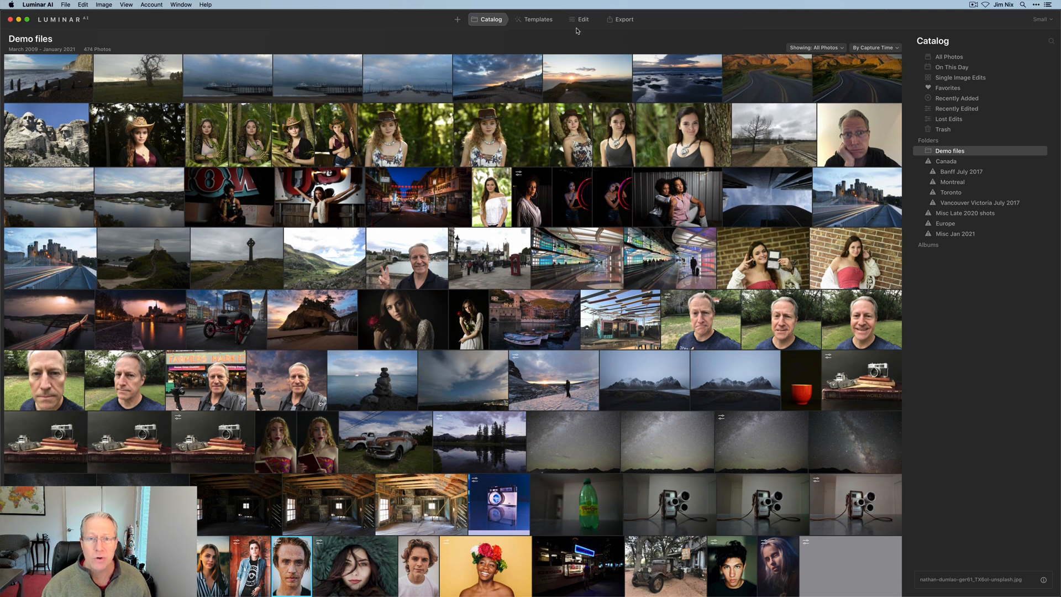
- Open the freckled redhead portrait in Templates and apply My Template edit 2
click(538, 18)
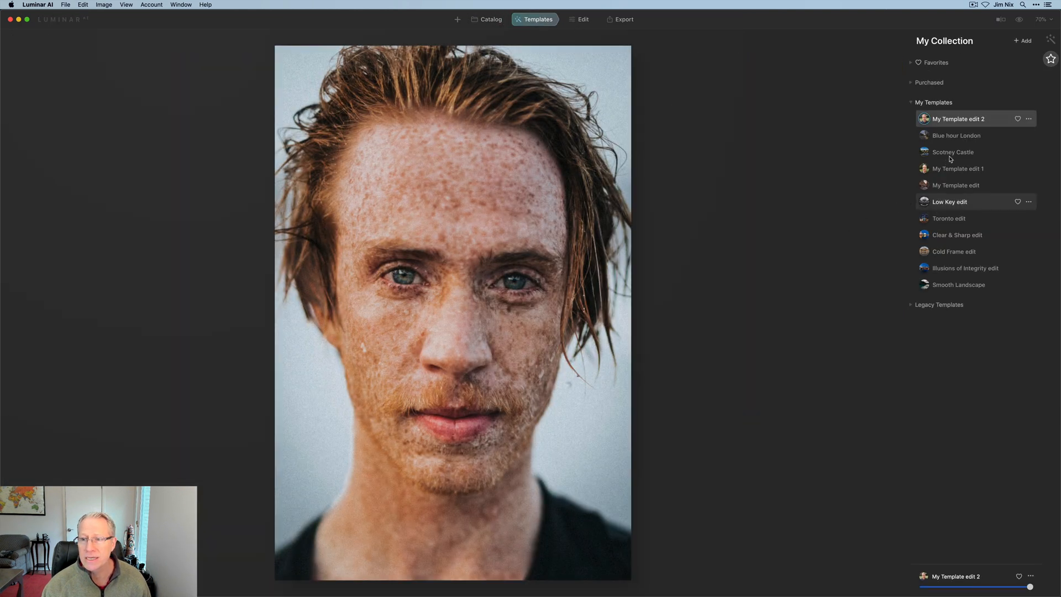
click(961, 119)
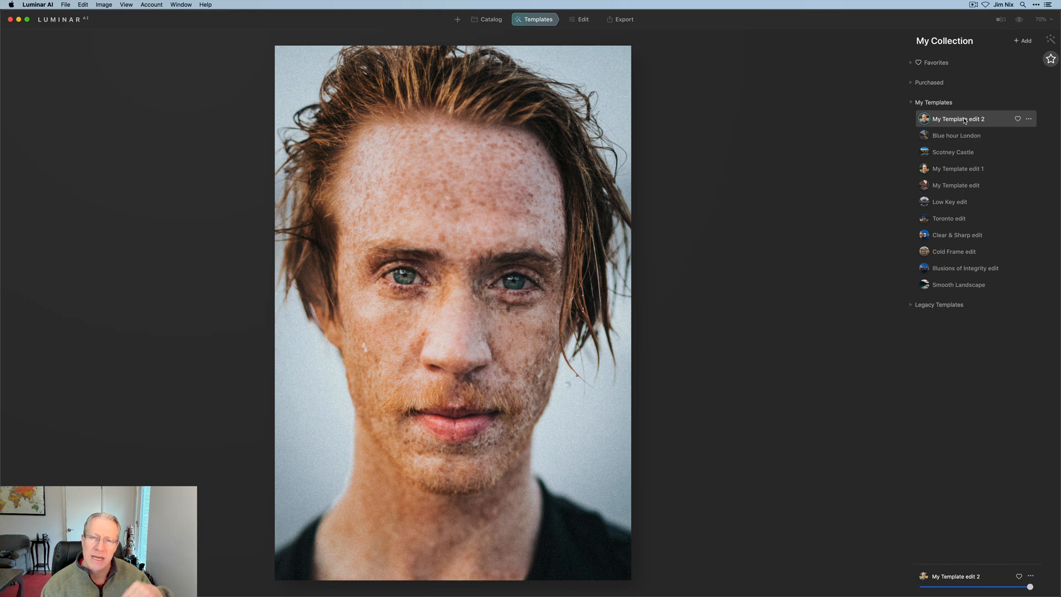
click(957, 135)
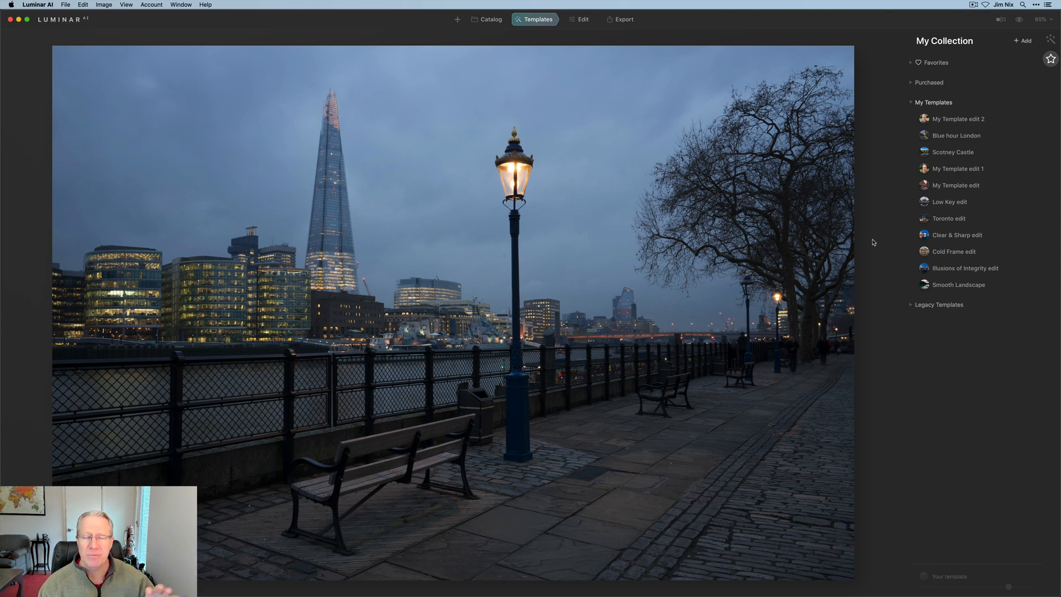
- Apply the Blue hour London template to the Shard riverside photo
click(956, 136)
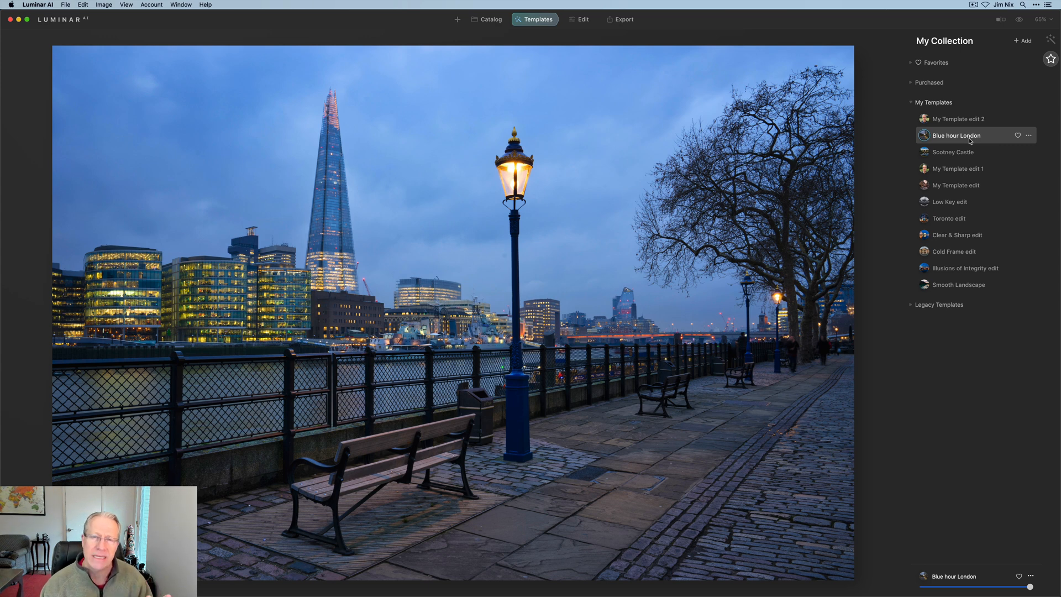
mouse_move(956, 235)
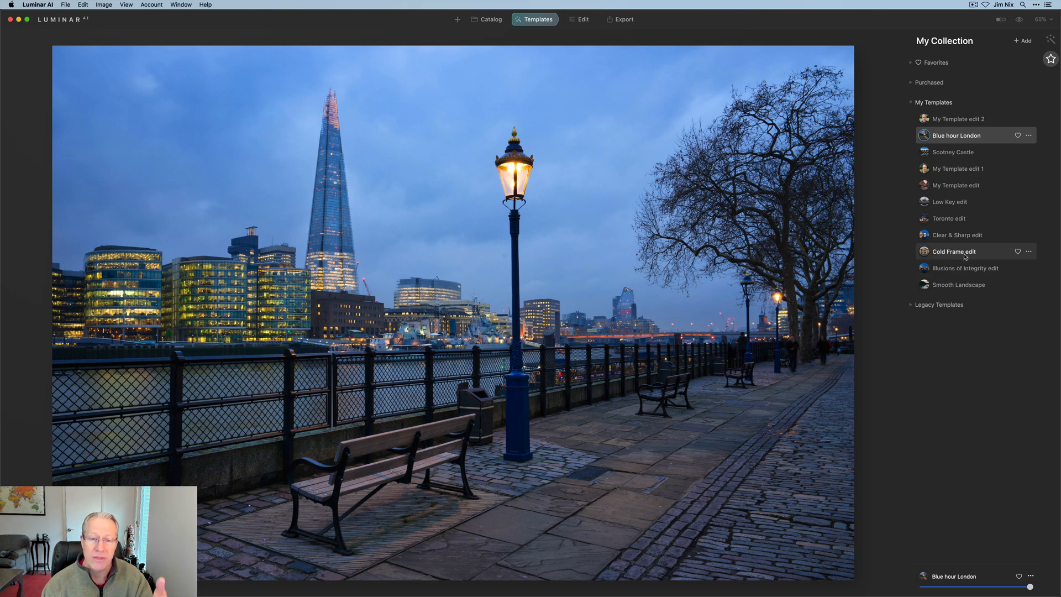
mouse_move(920, 309)
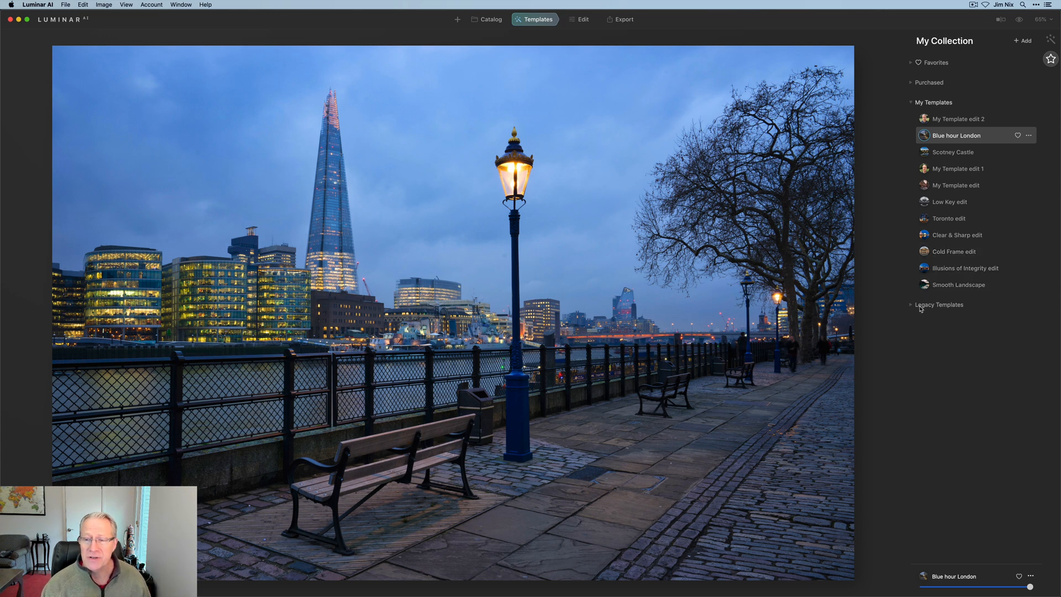
click(938, 304)
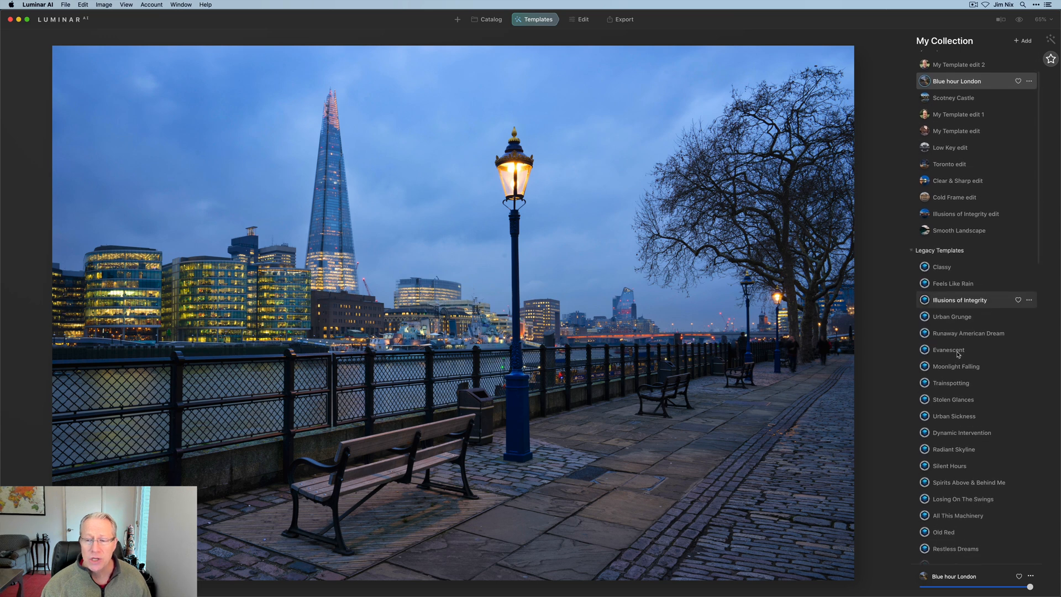
scroll(down, 3)
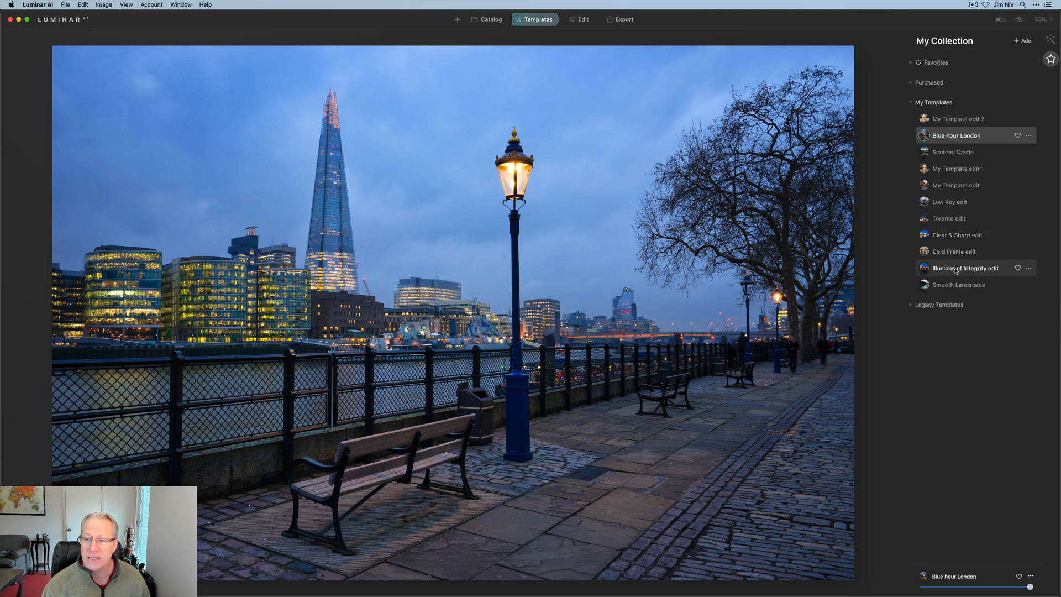
click(969, 267)
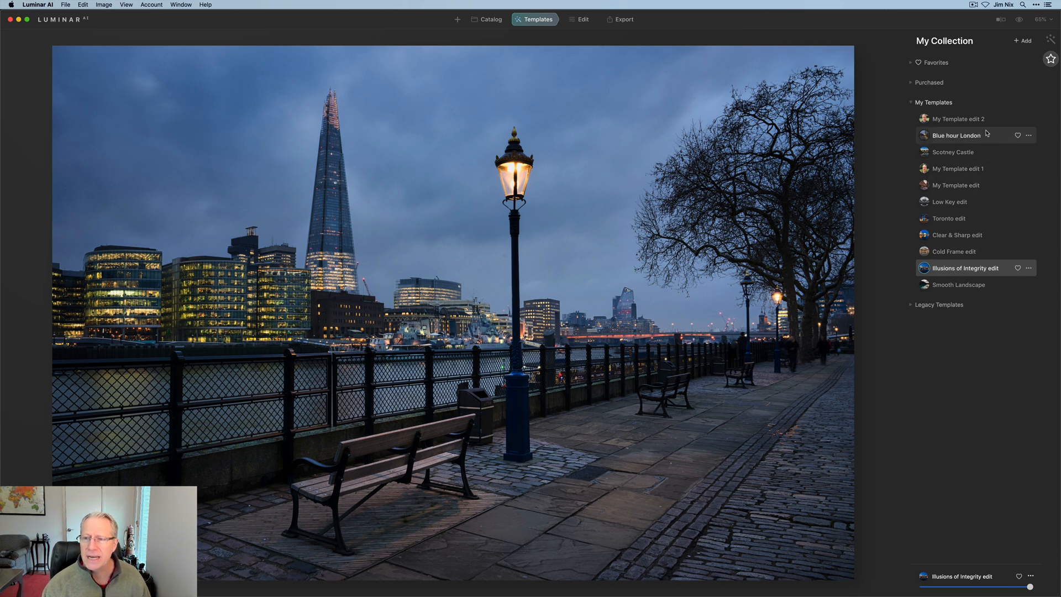
click(956, 135)
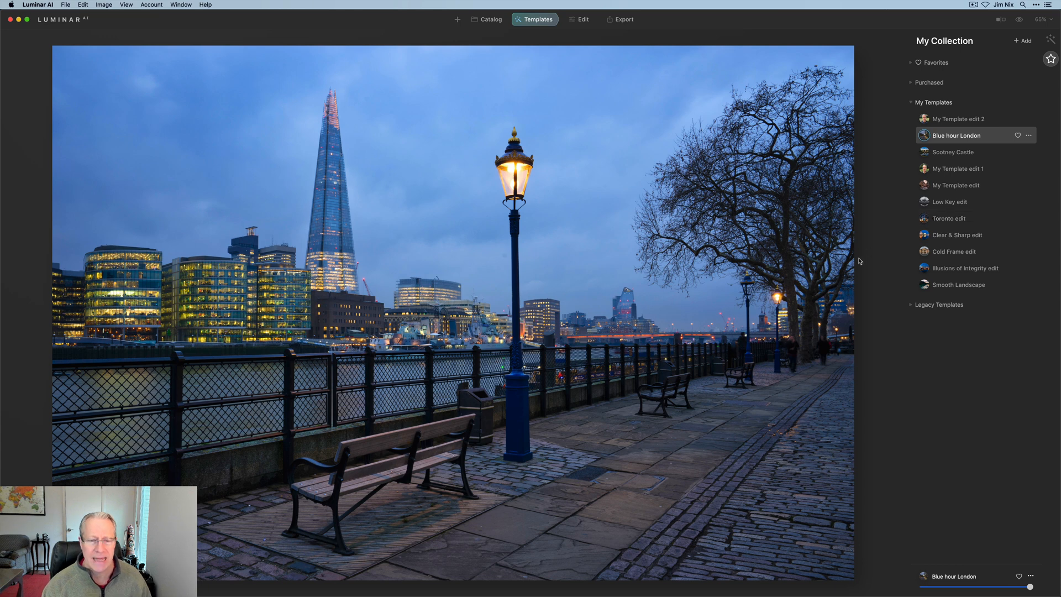